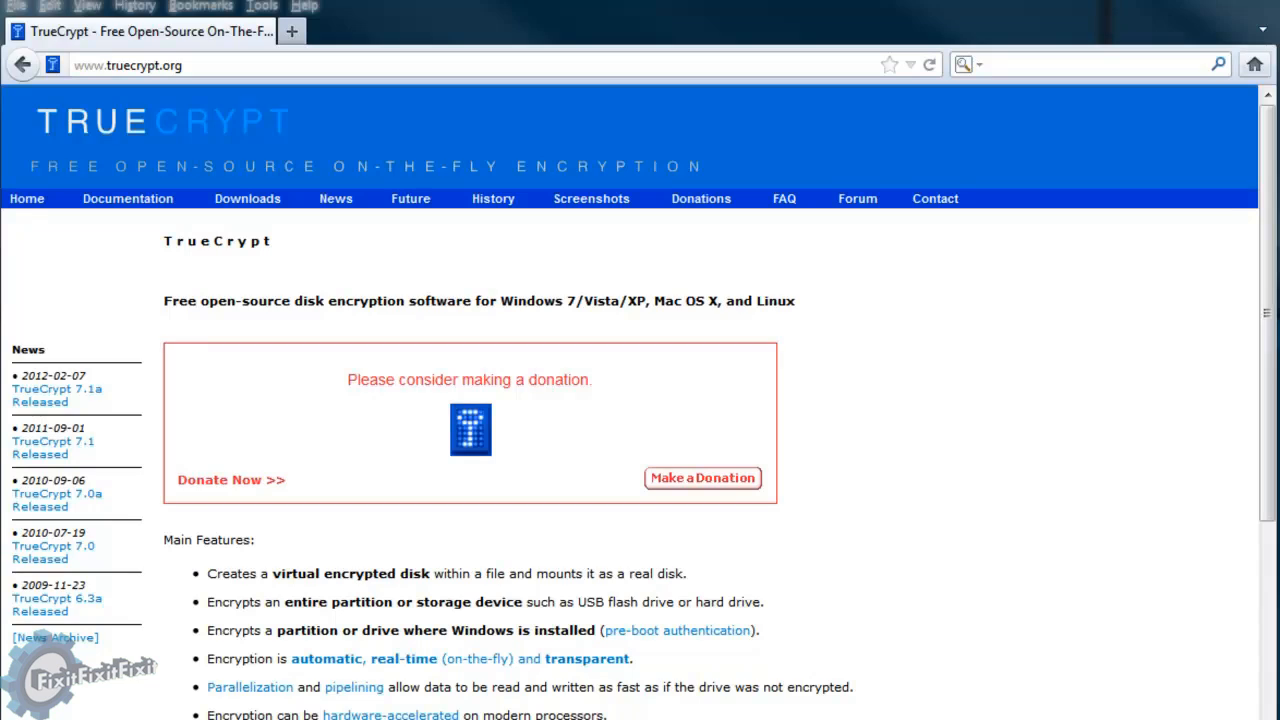
pyautogui.moveTo(740, 181)
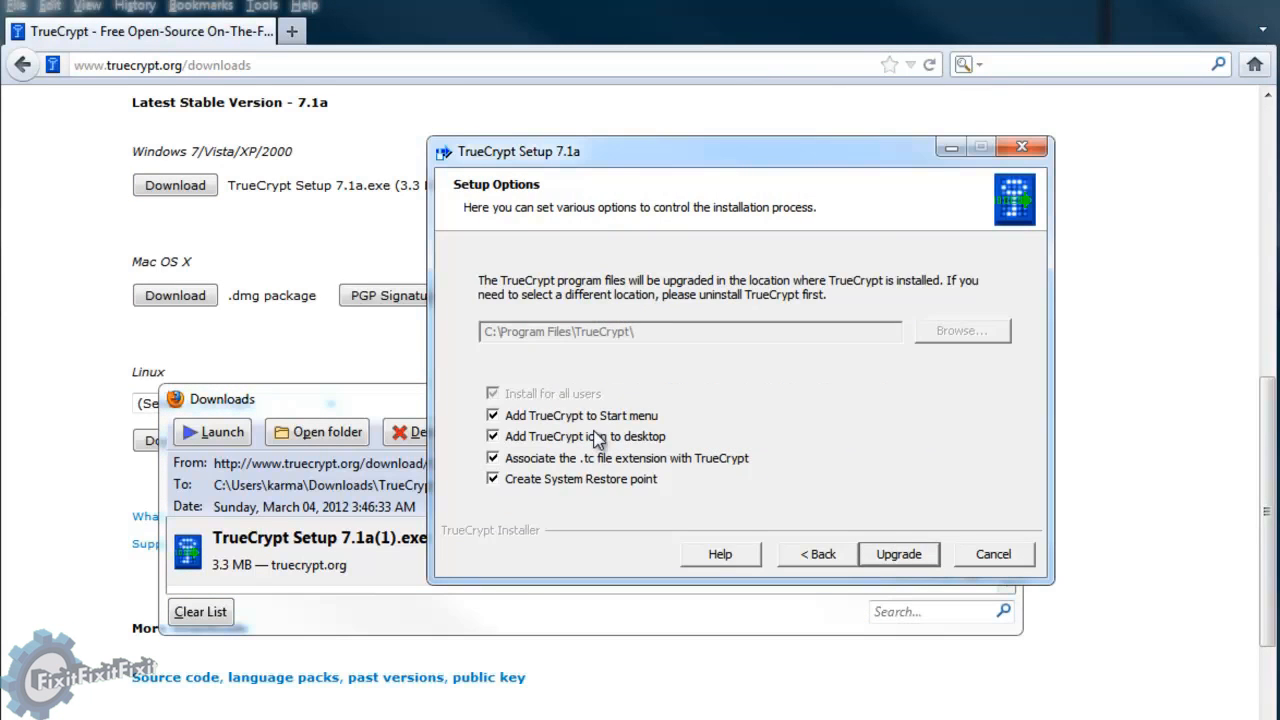
# Upgrade TrueCrypt to 7.1a and finish the installer.
pyautogui.click(898, 554)
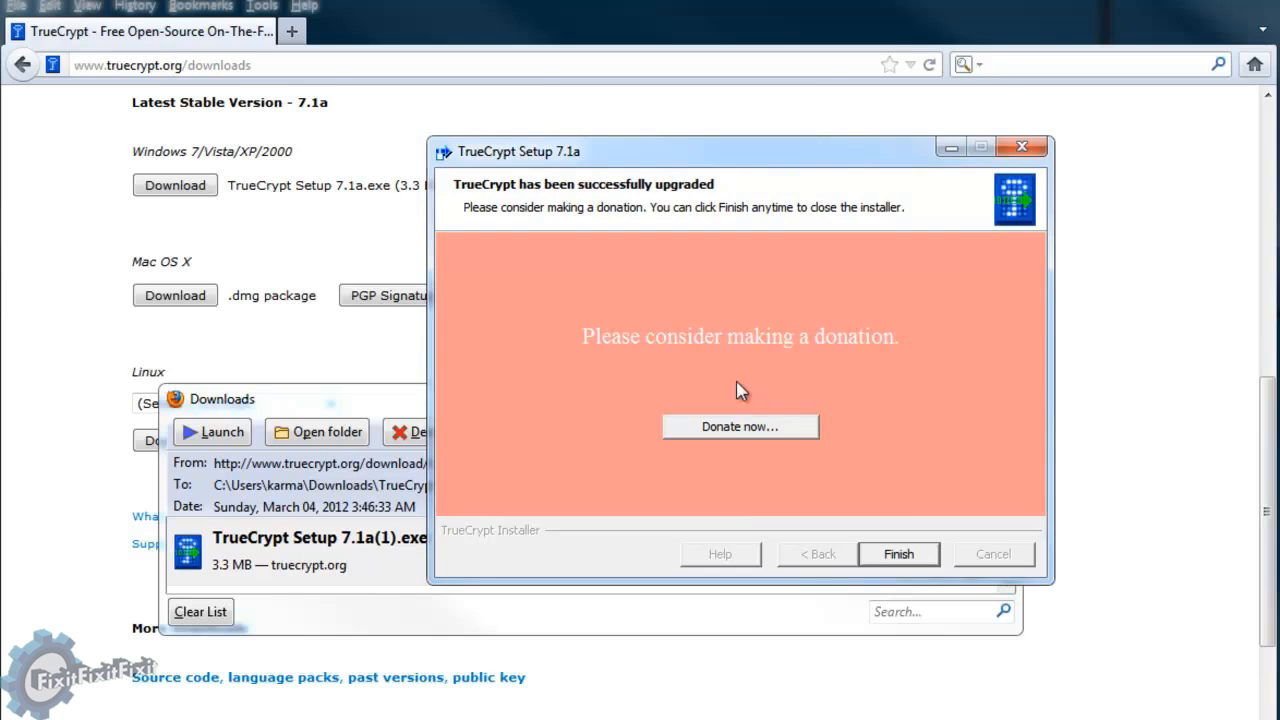
pyautogui.click(897, 554)
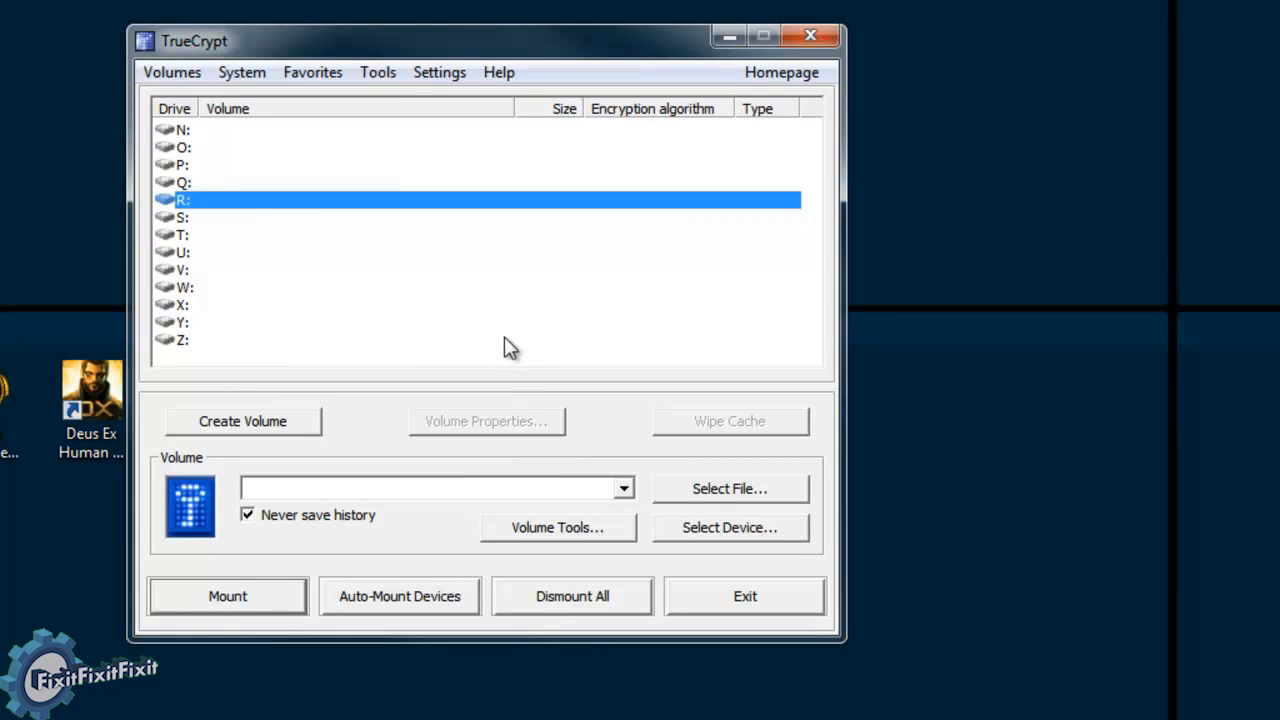
pyautogui.moveTo(258, 437)
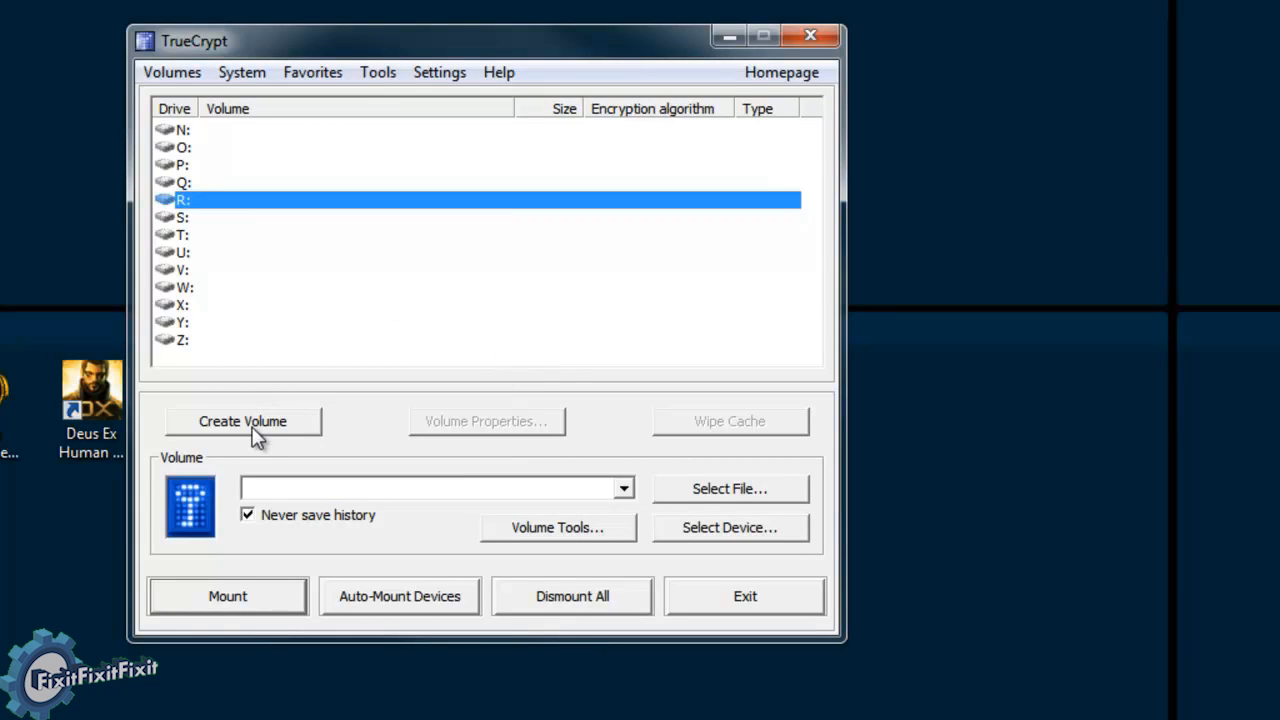
# Start a new volume as an encrypted file container.
pyautogui.click(242, 421)
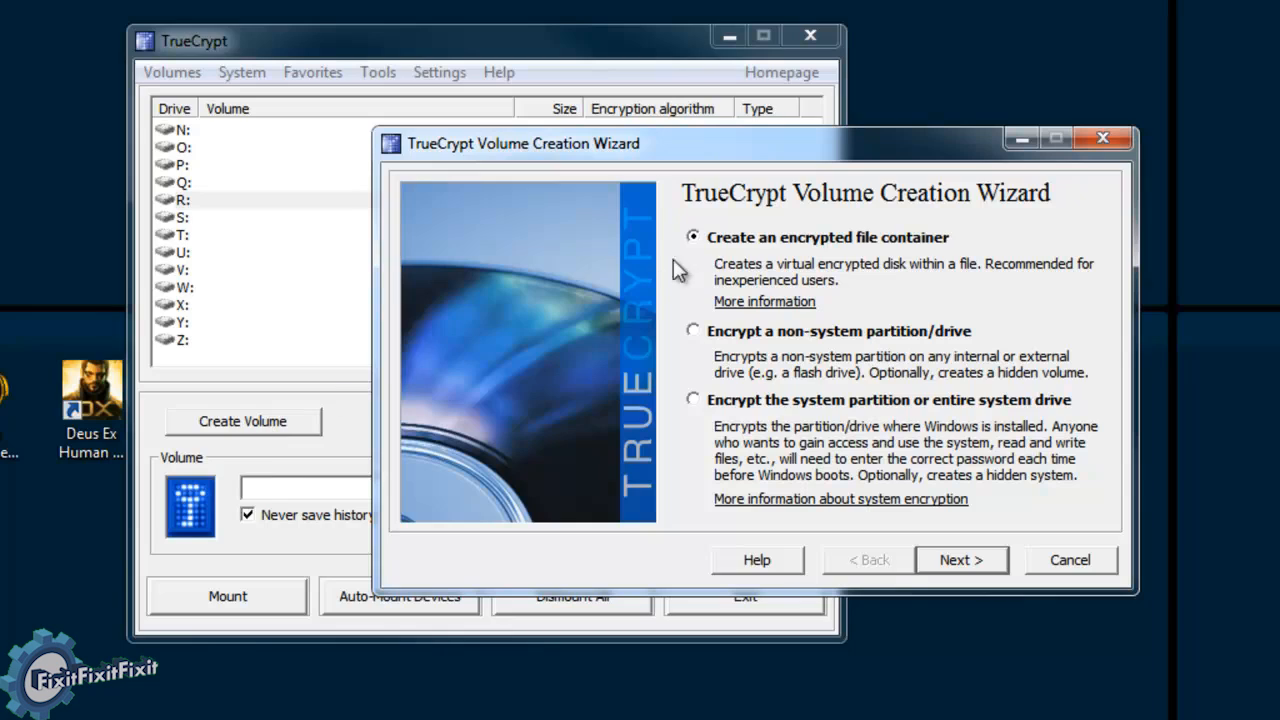
pyautogui.moveTo(955, 255)
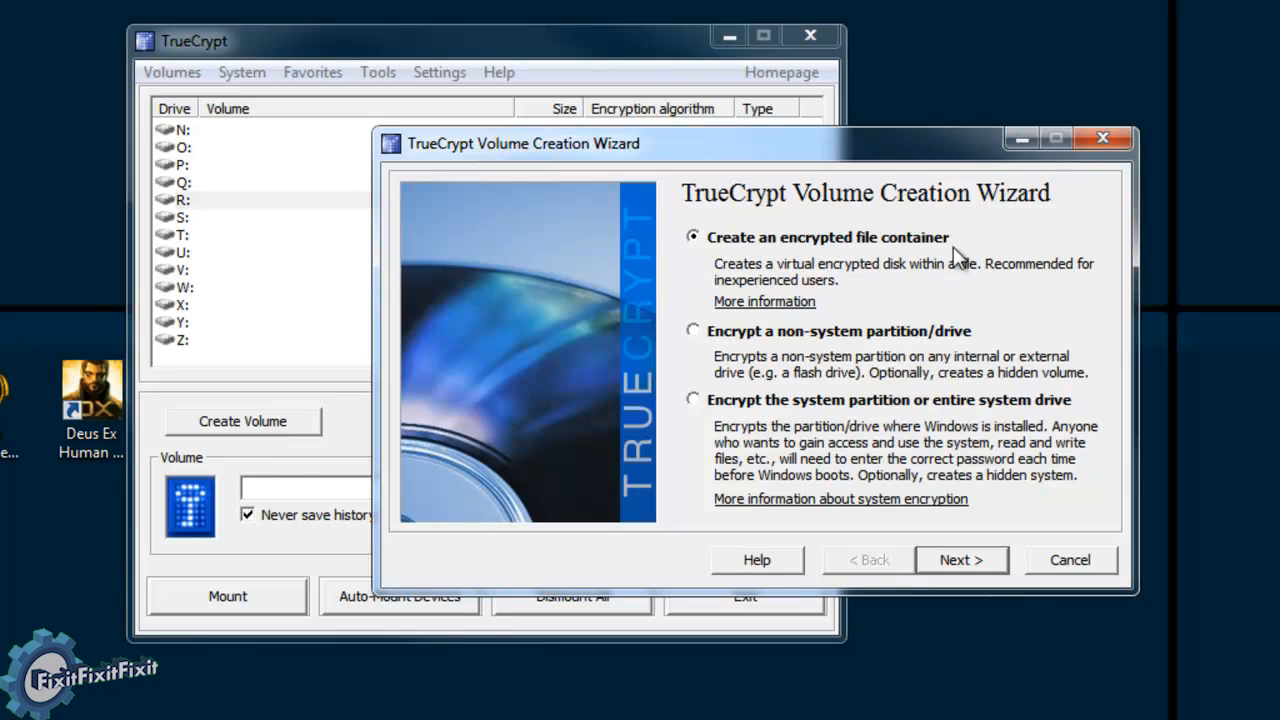
pyautogui.moveTo(807, 270)
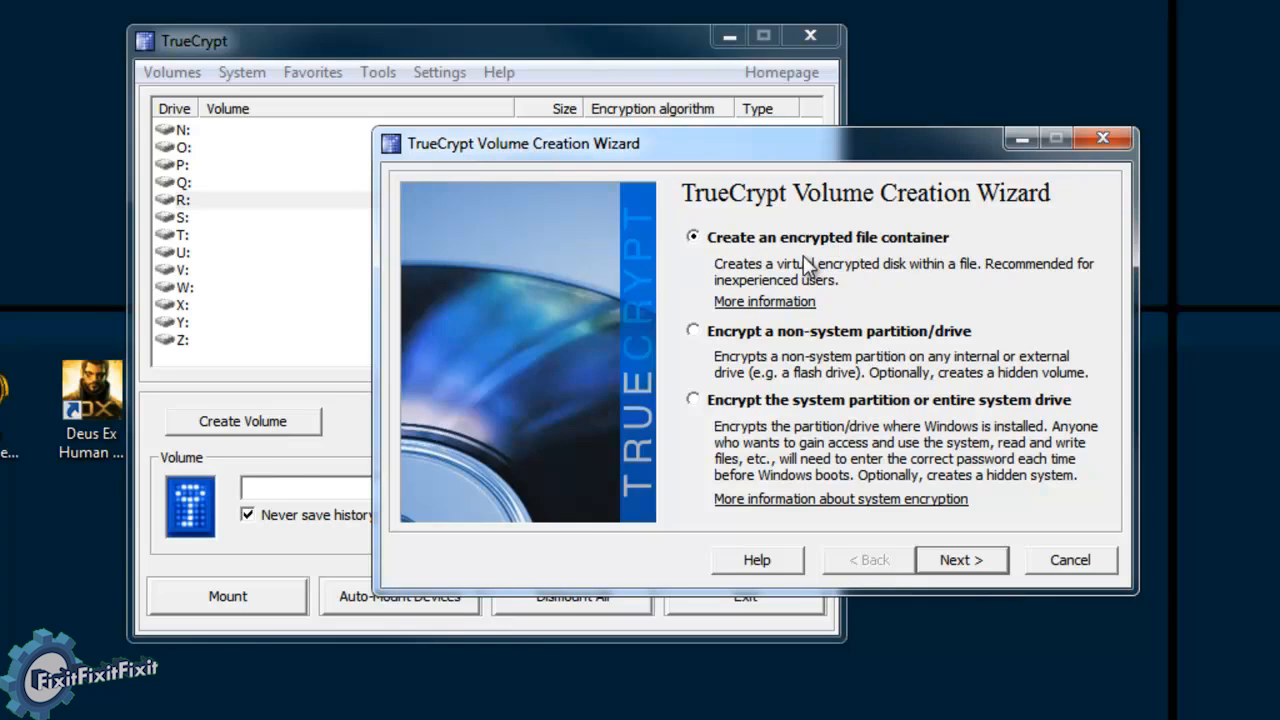
pyautogui.click(960, 559)
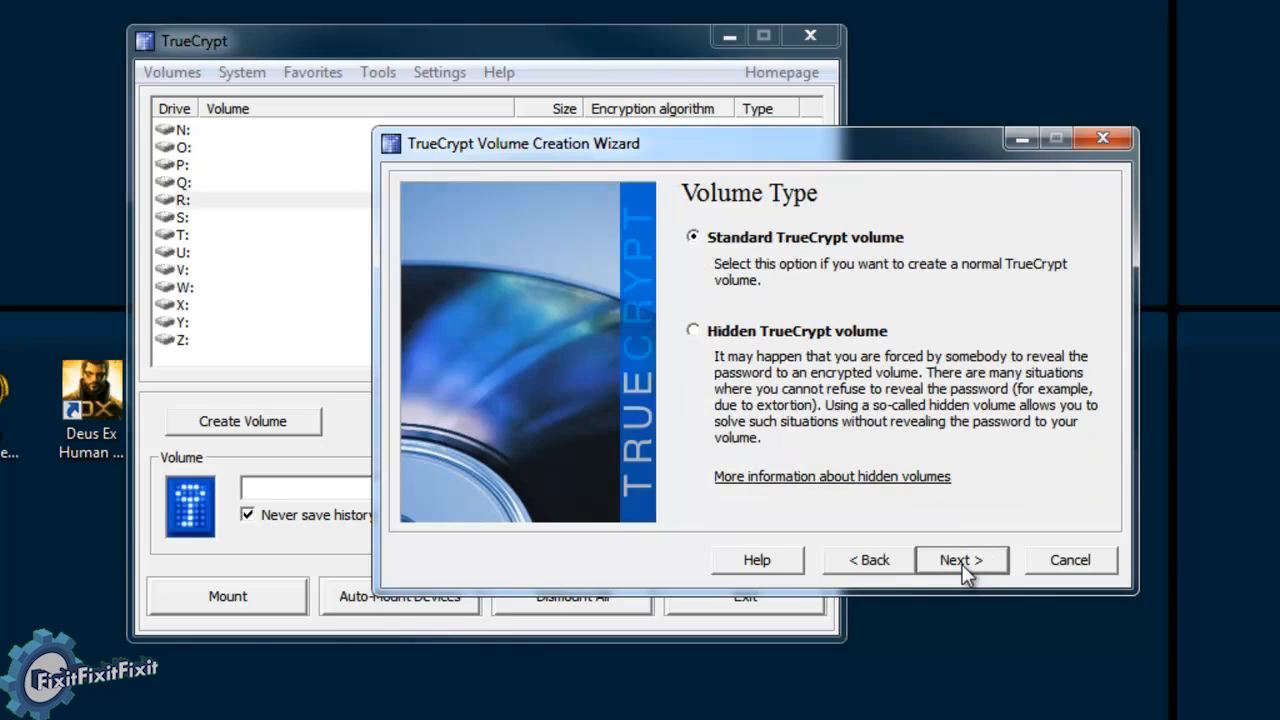
pyautogui.moveTo(815, 255)
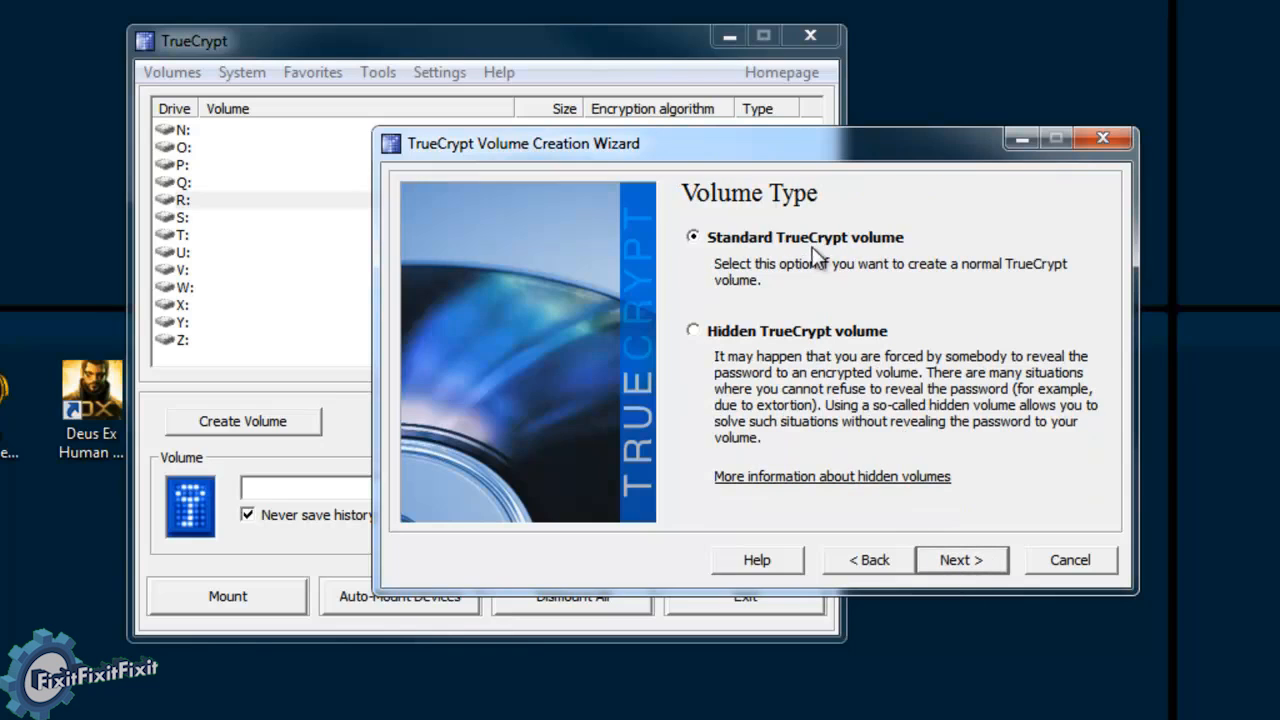
# Choose a standard volume and save the container as D:\safestuff\mysafe.
pyautogui.click(959, 559)
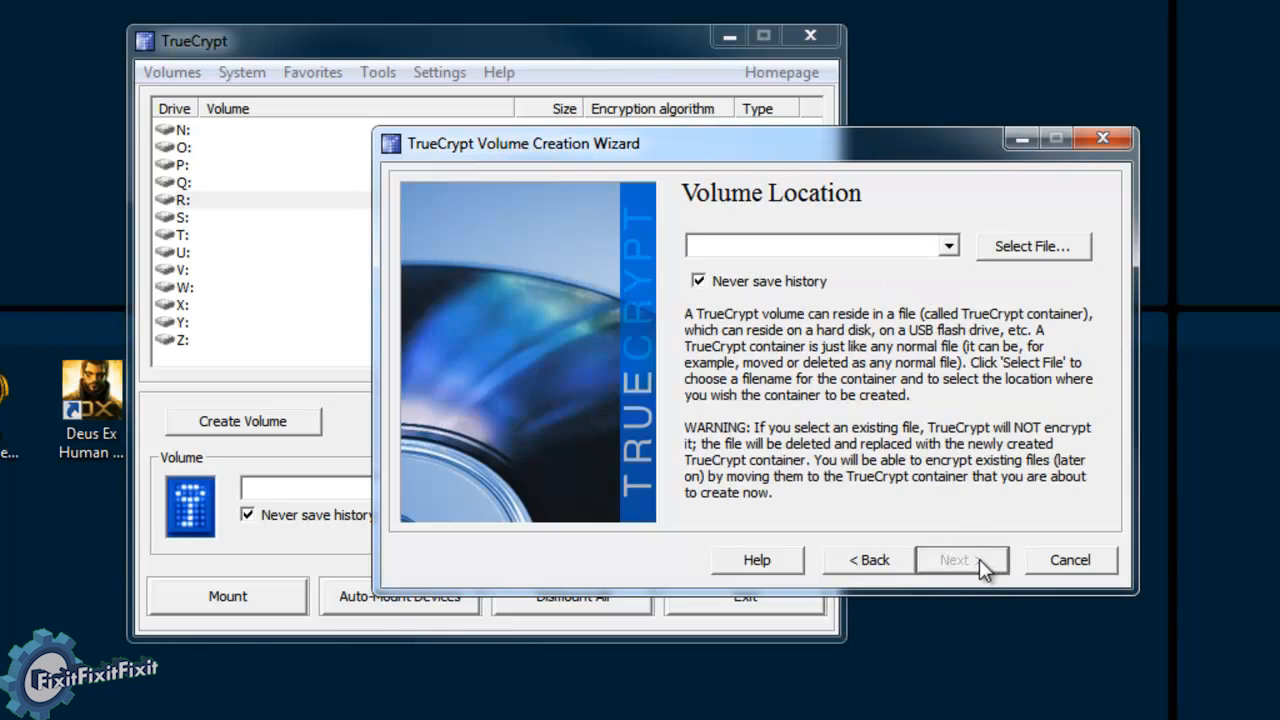
pyautogui.click(947, 246)
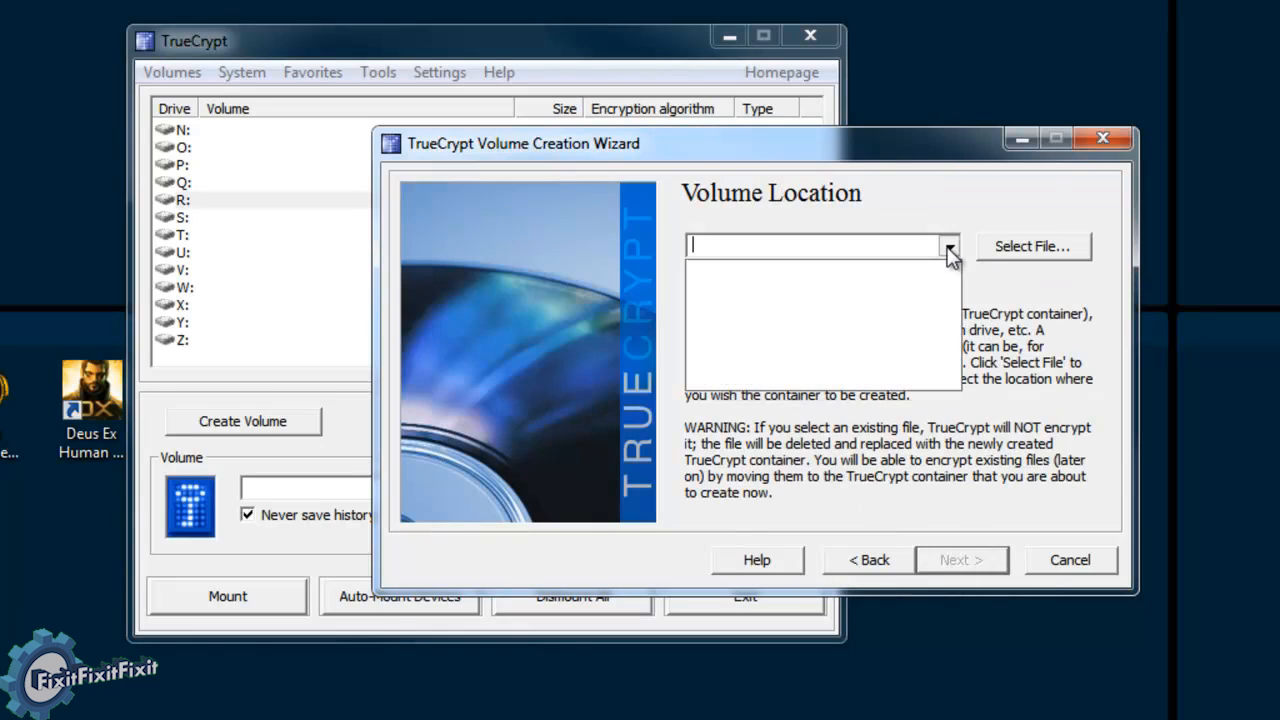
pyautogui.click(1032, 246)
pyautogui.write('mysafe')
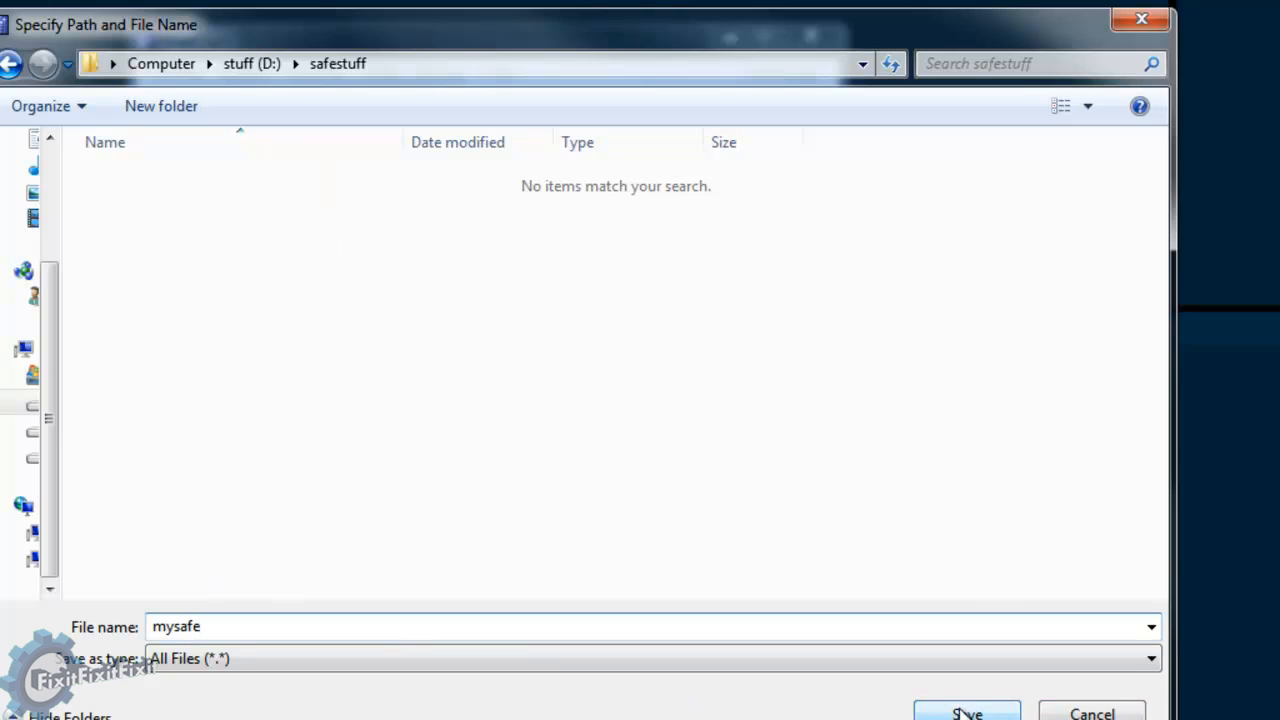
pyautogui.click(965, 712)
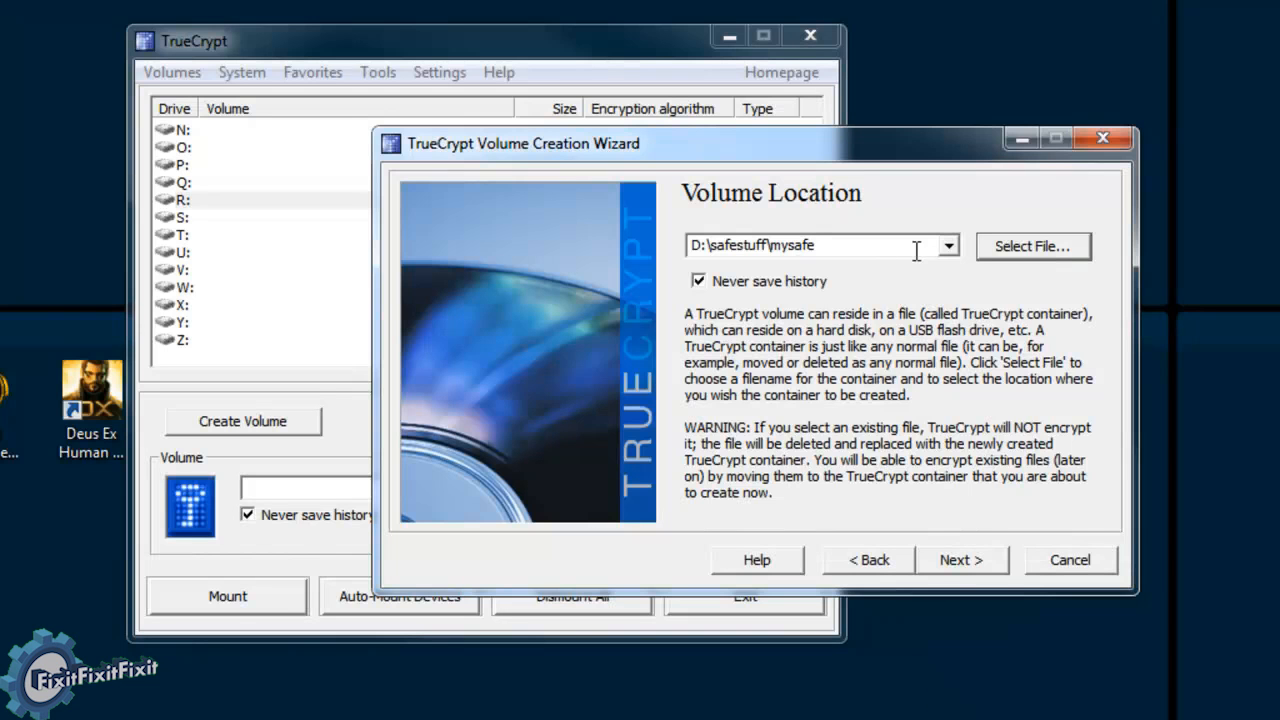
# Browse the encryption algorithms, keeping AES with RIPEMD-160.
pyautogui.click(961, 559)
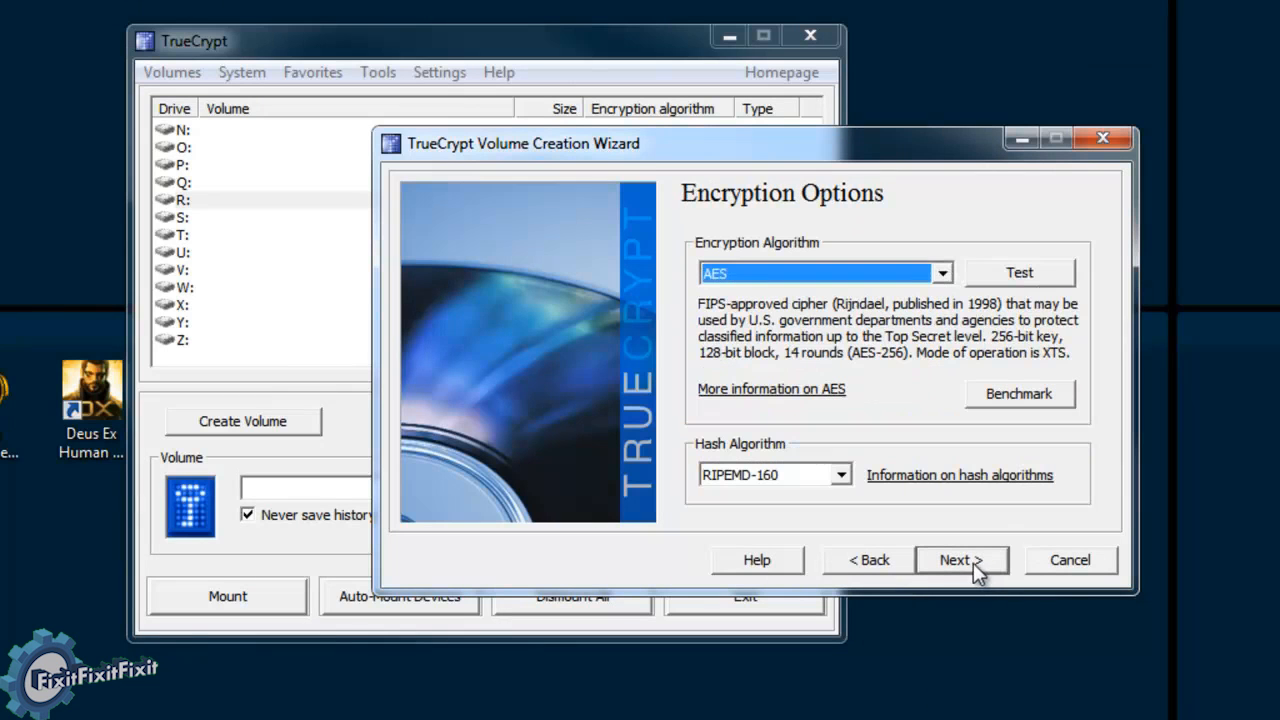
pyautogui.moveTo(808, 250)
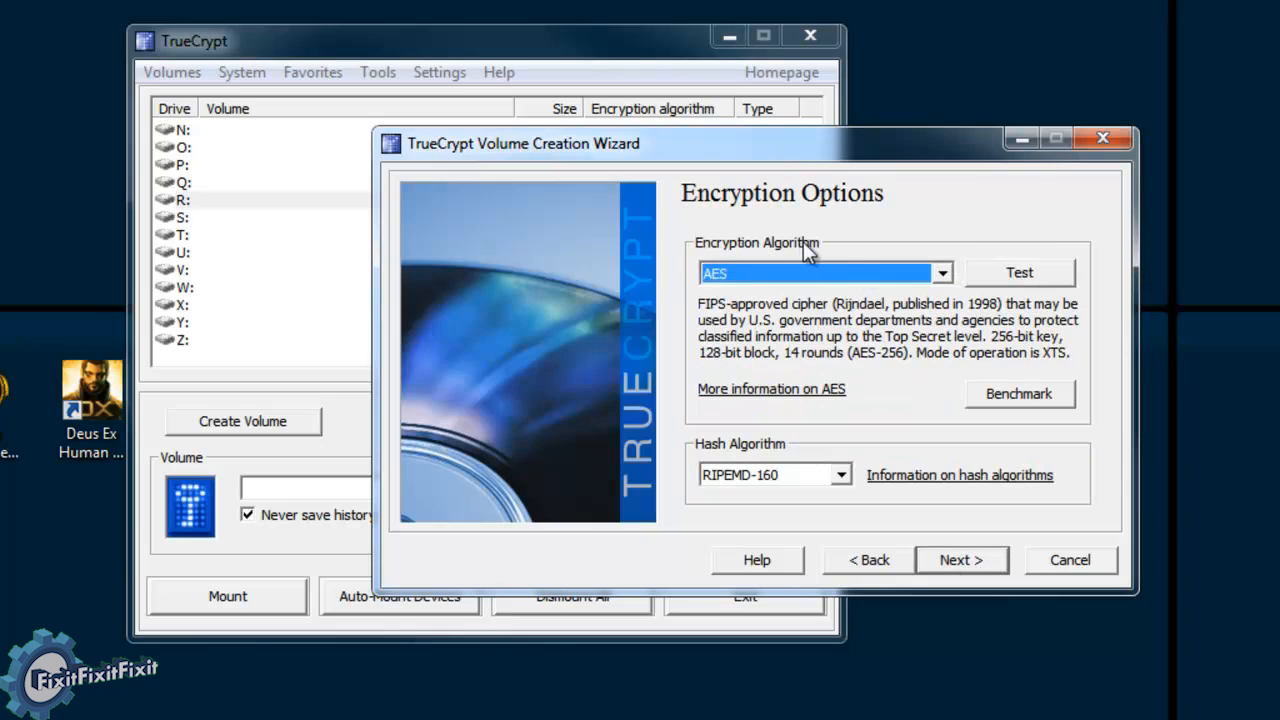
pyautogui.moveTo(828, 372)
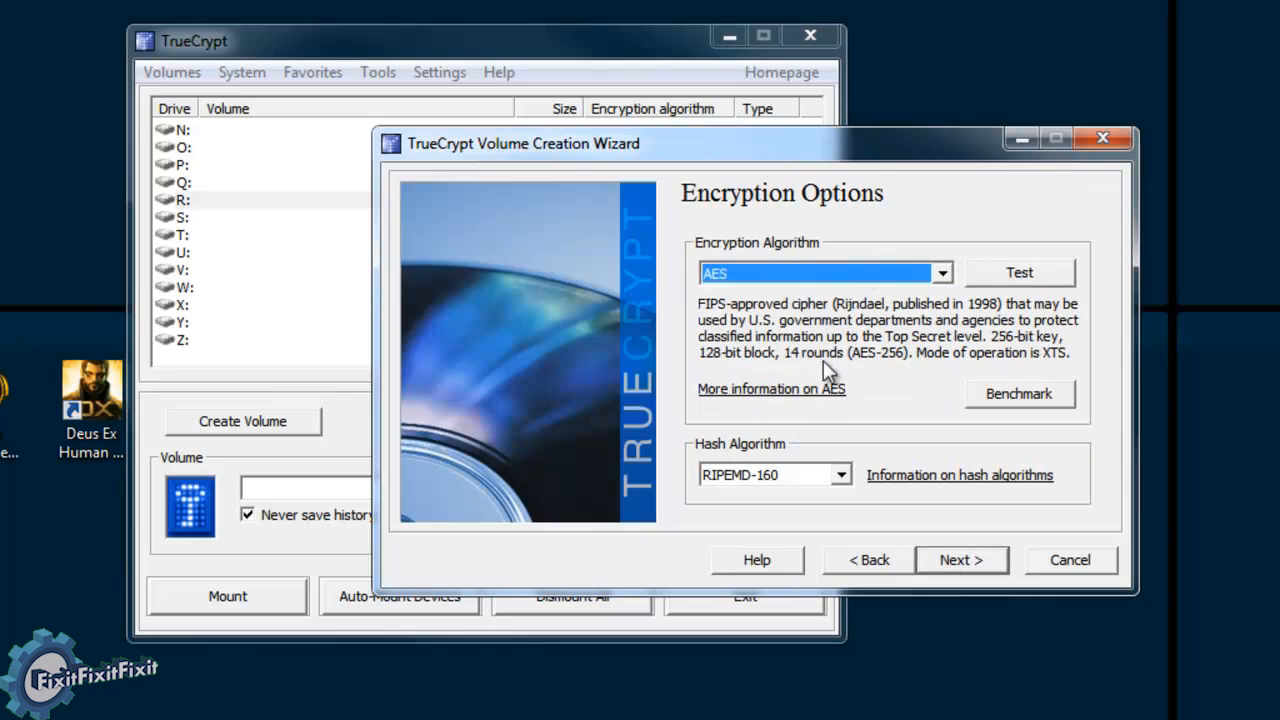
pyautogui.click(940, 272)
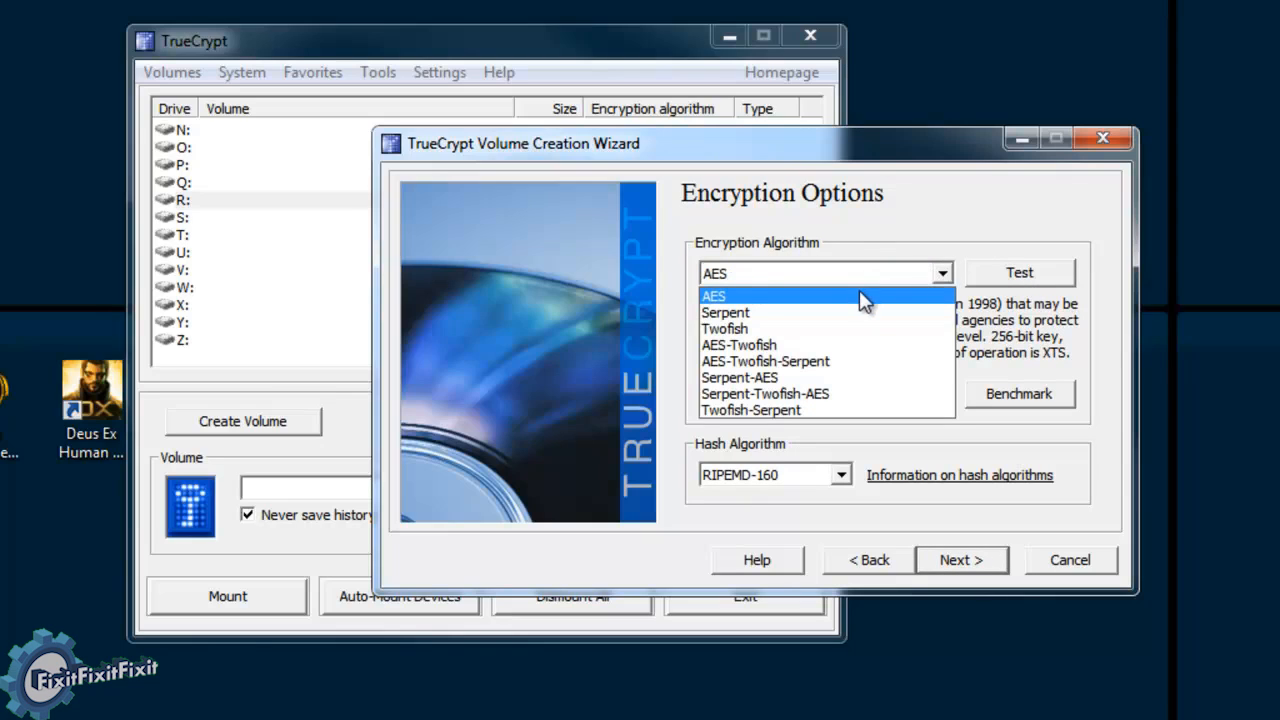
pyautogui.moveTo(828, 410)
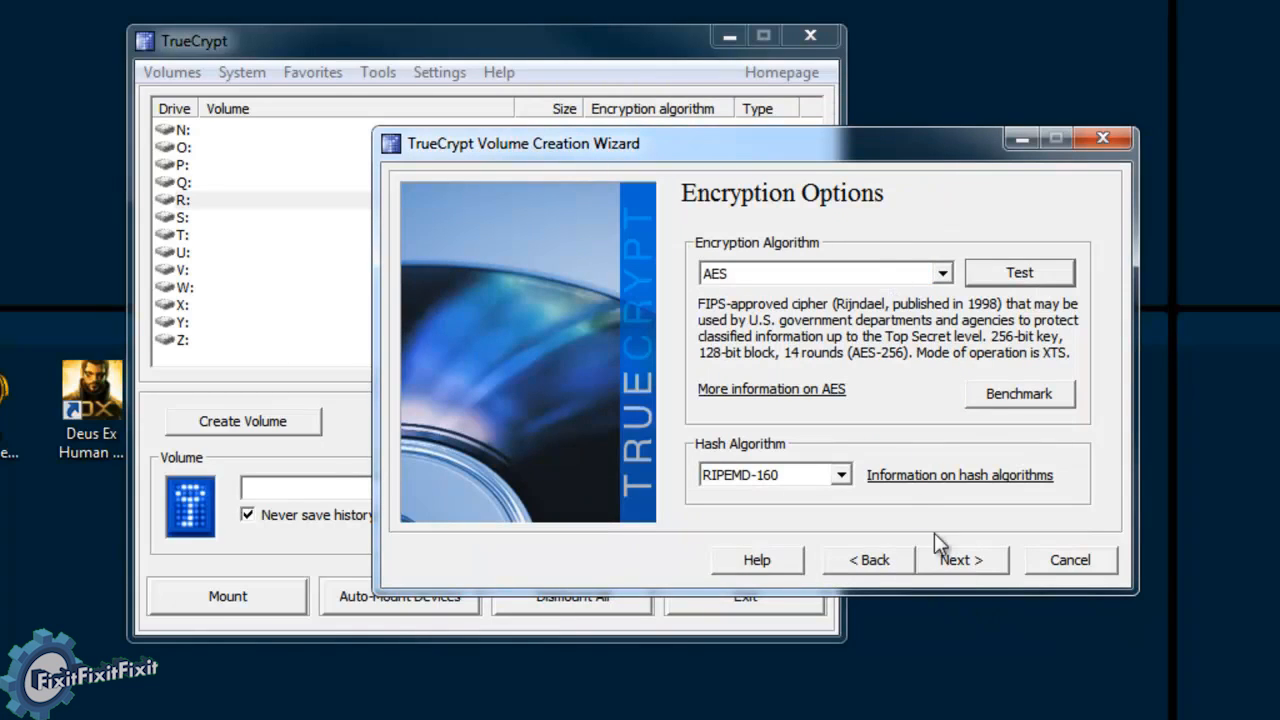
# Enter a container size of 2 GB.
pyautogui.click(960, 559)
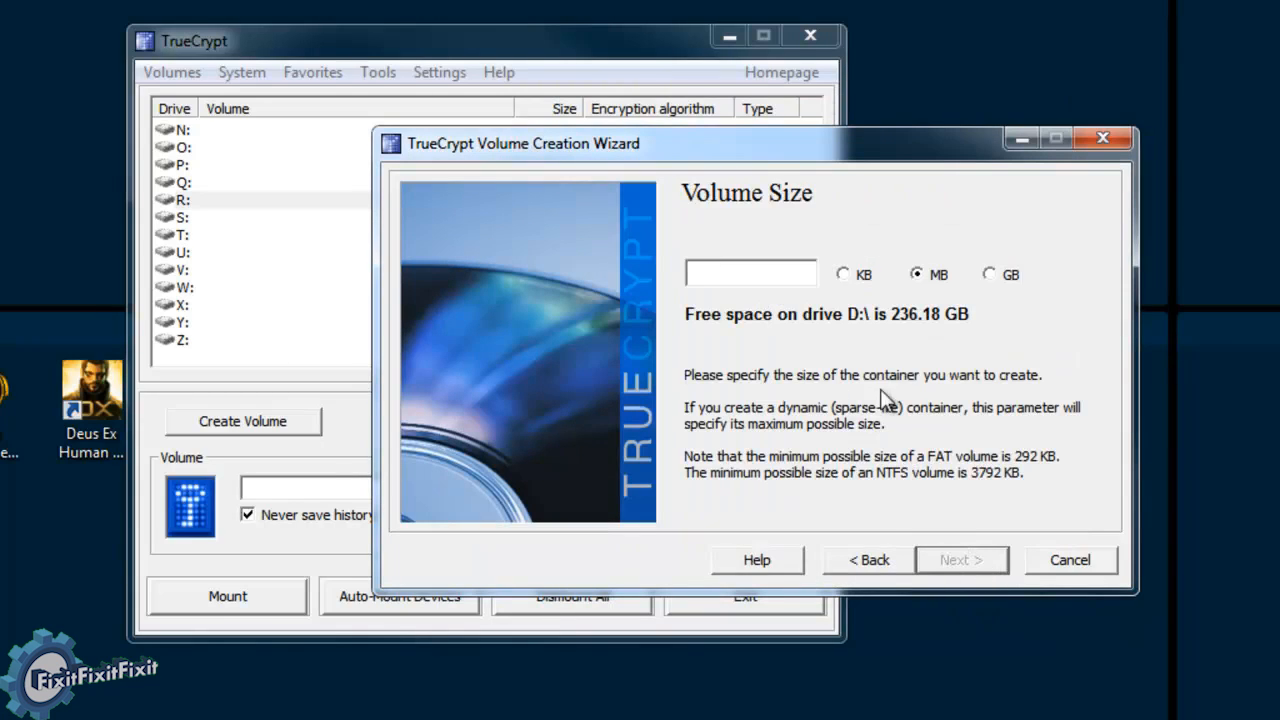
pyautogui.moveTo(1075, 355)
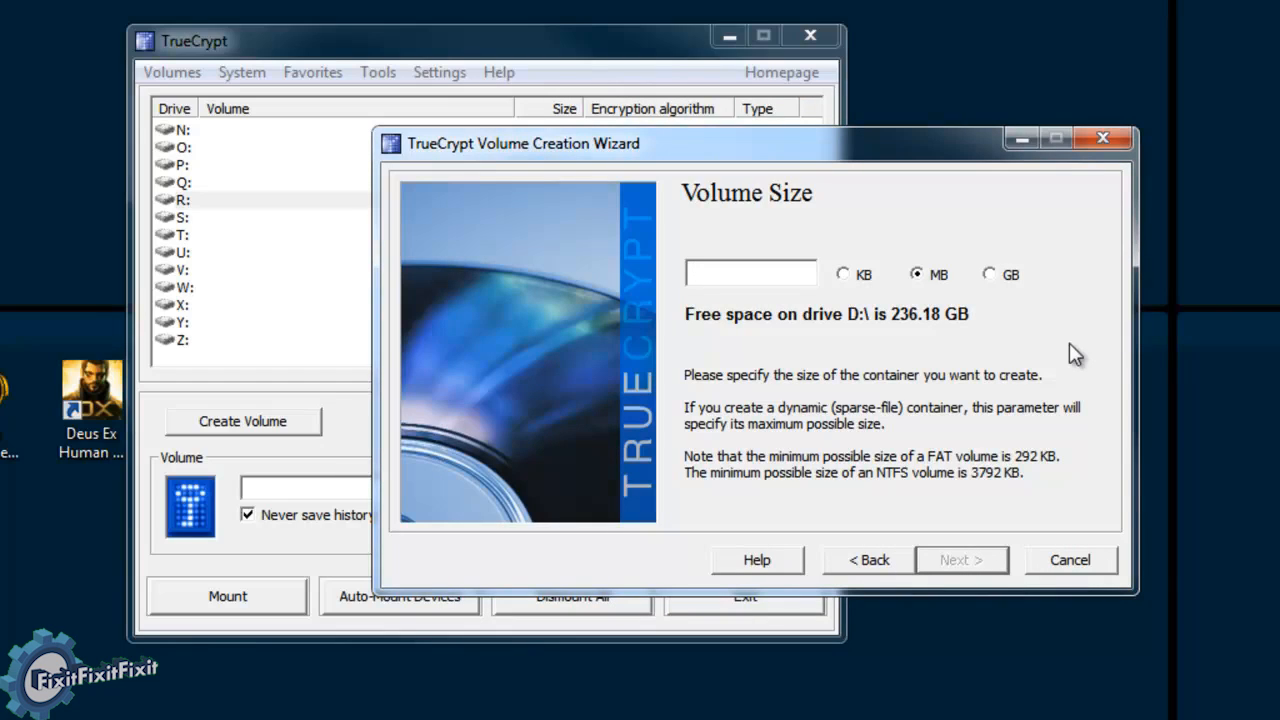
pyautogui.write('2')
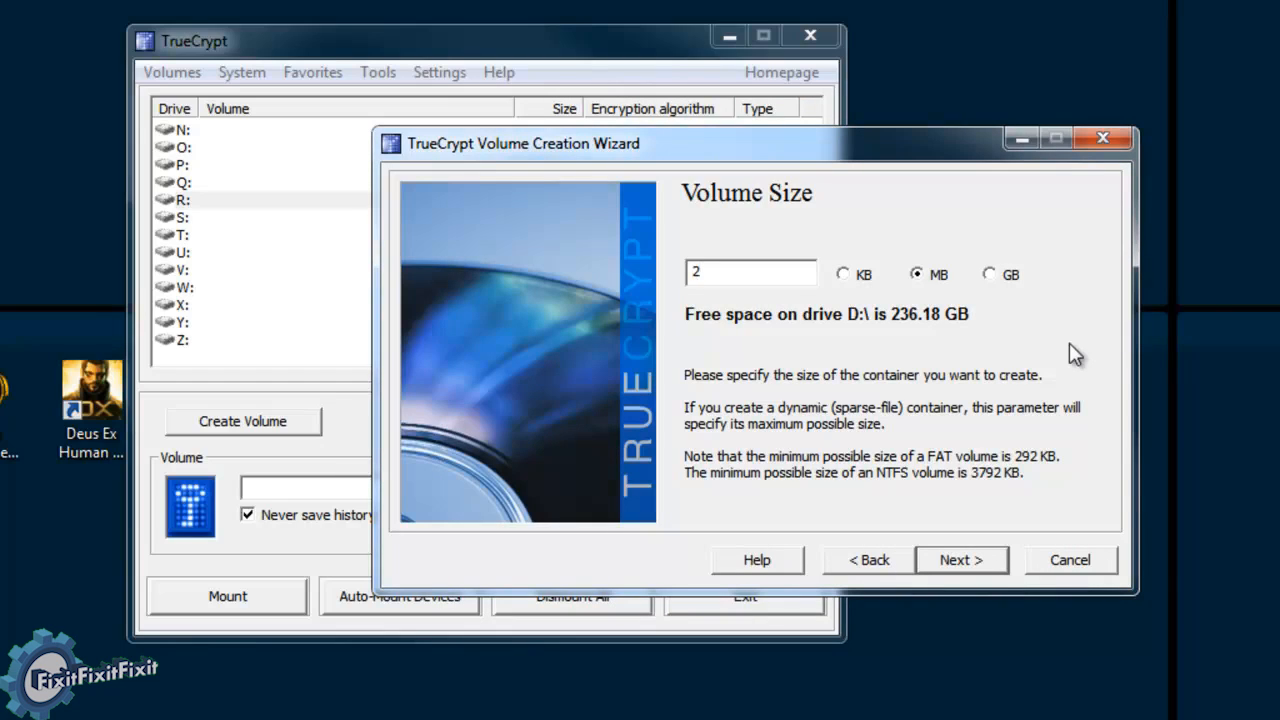
pyautogui.click(750, 272)
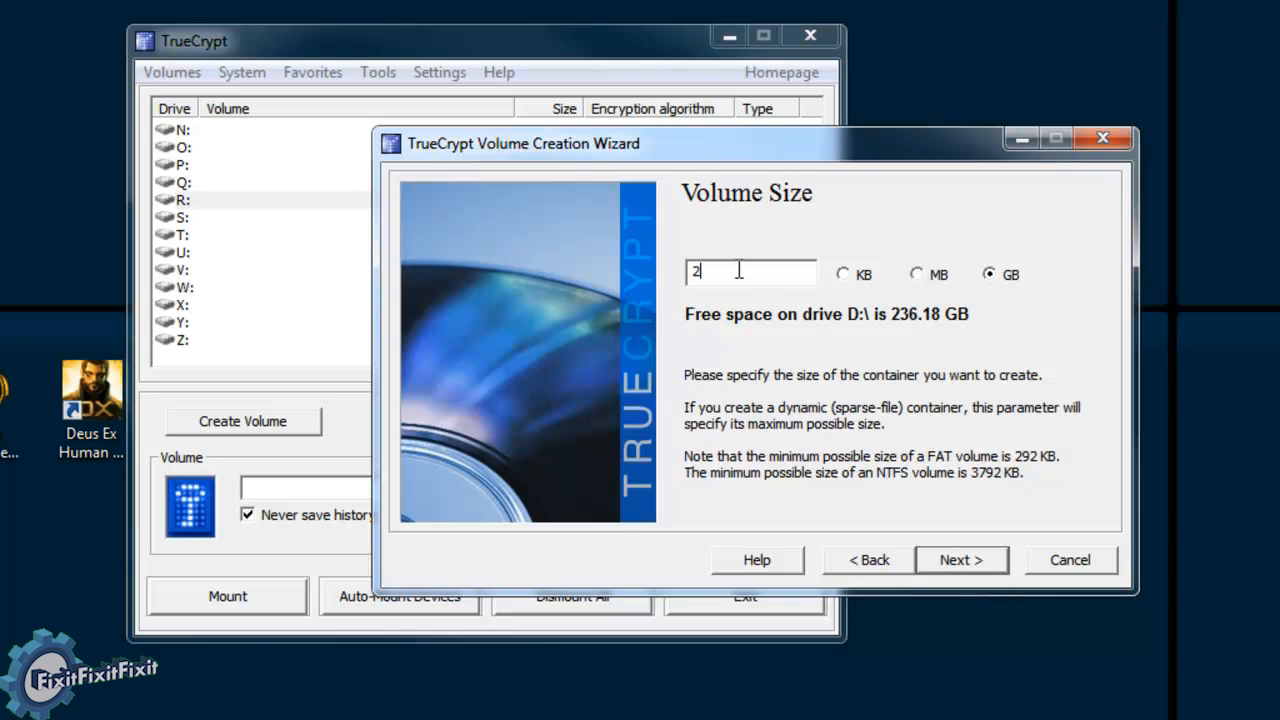
# Enter the volume password and enable Use keyfiles.
pyautogui.click(960, 560)
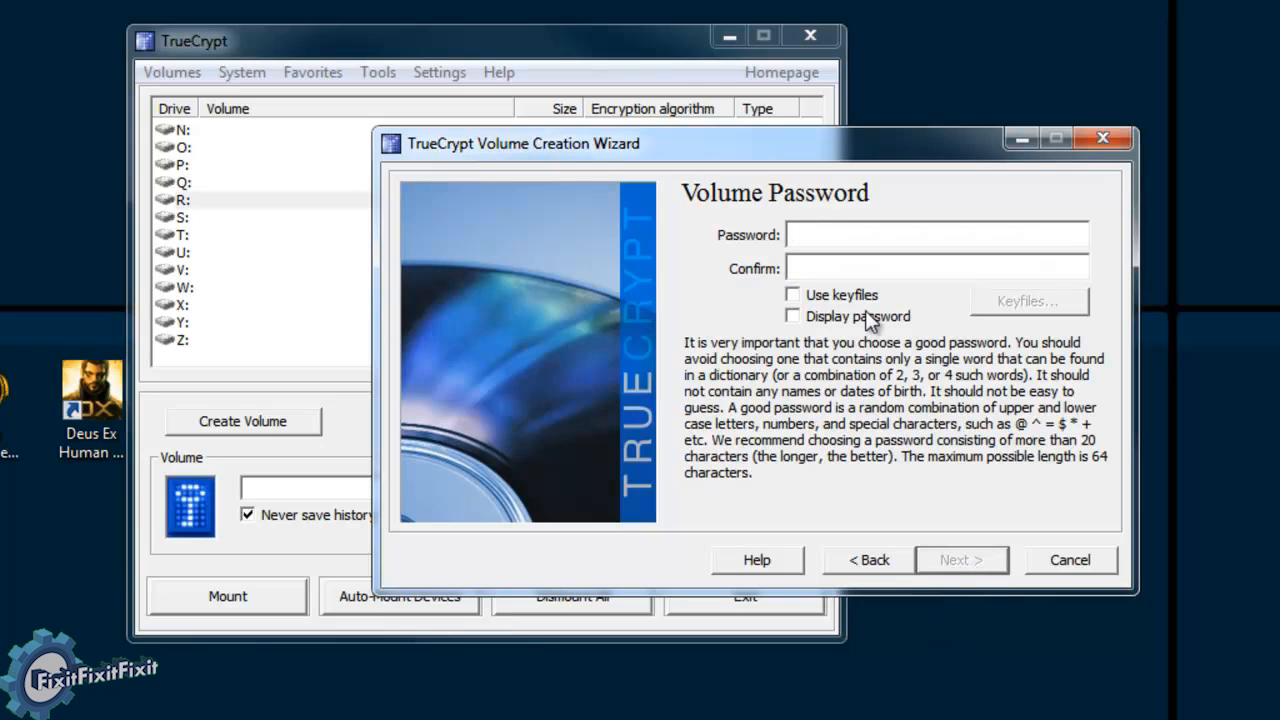
pyautogui.moveTo(850, 302)
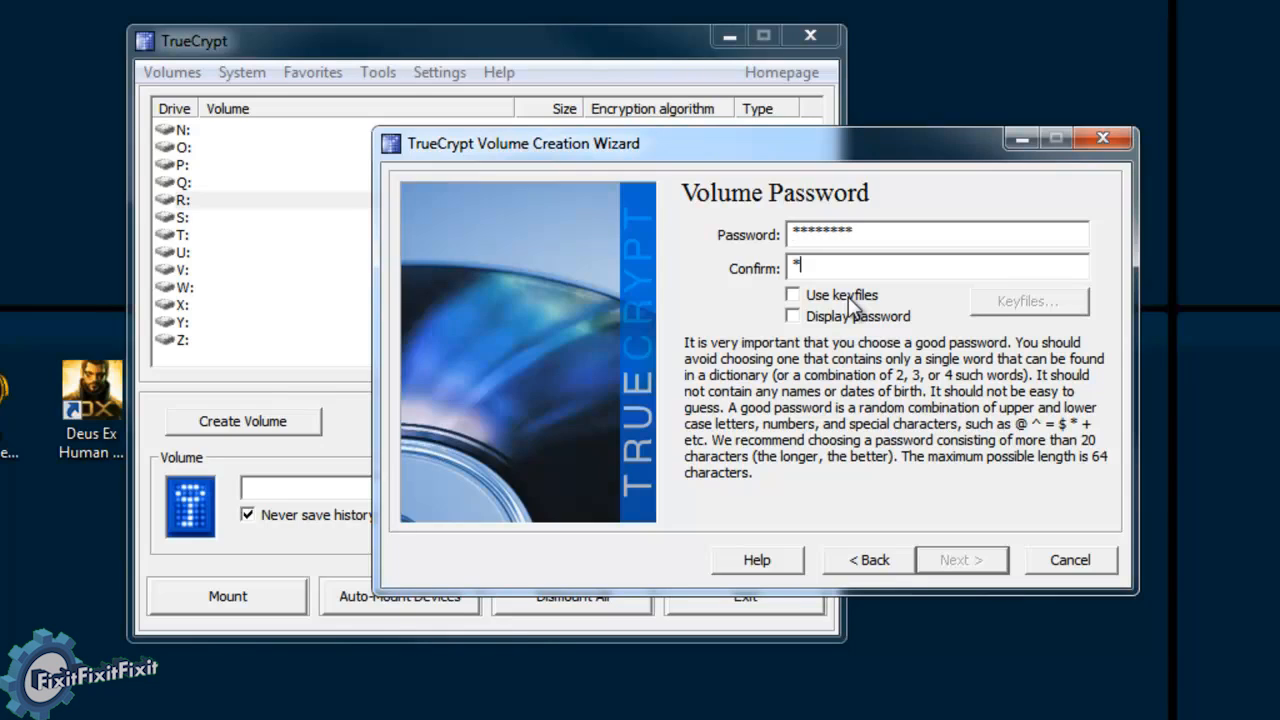
pyautogui.write('********')
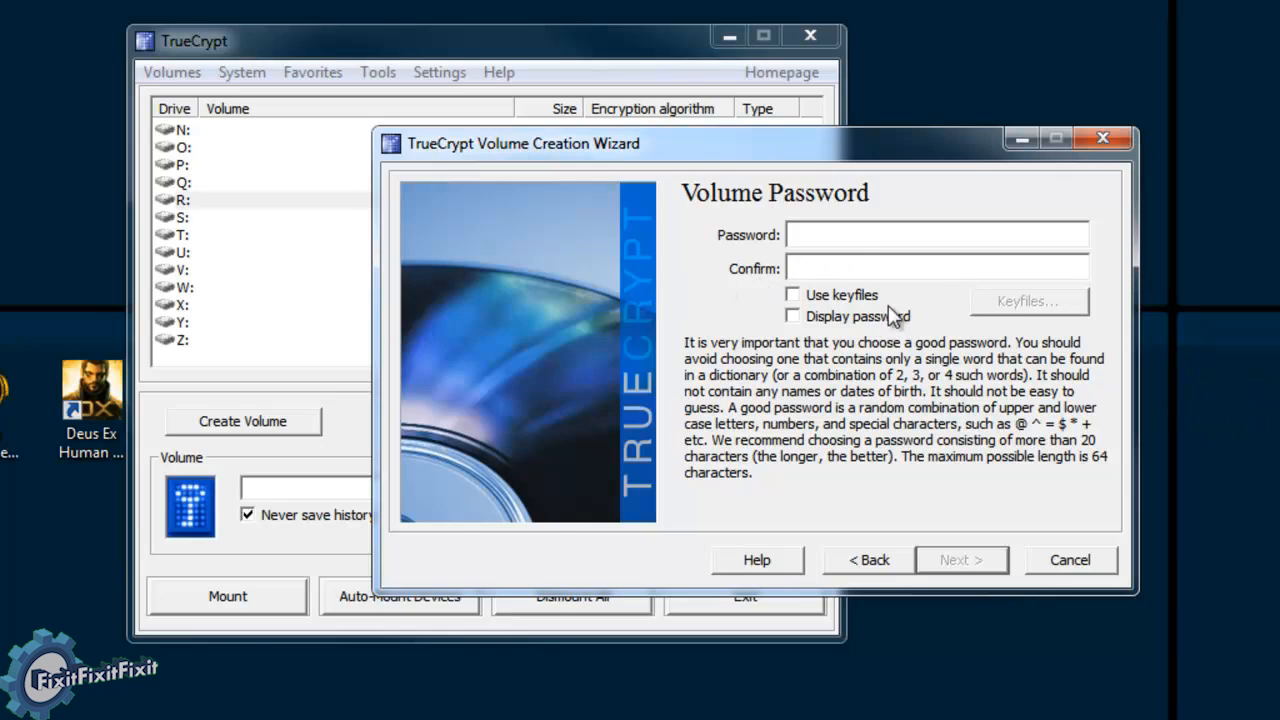
pyautogui.click(792, 294)
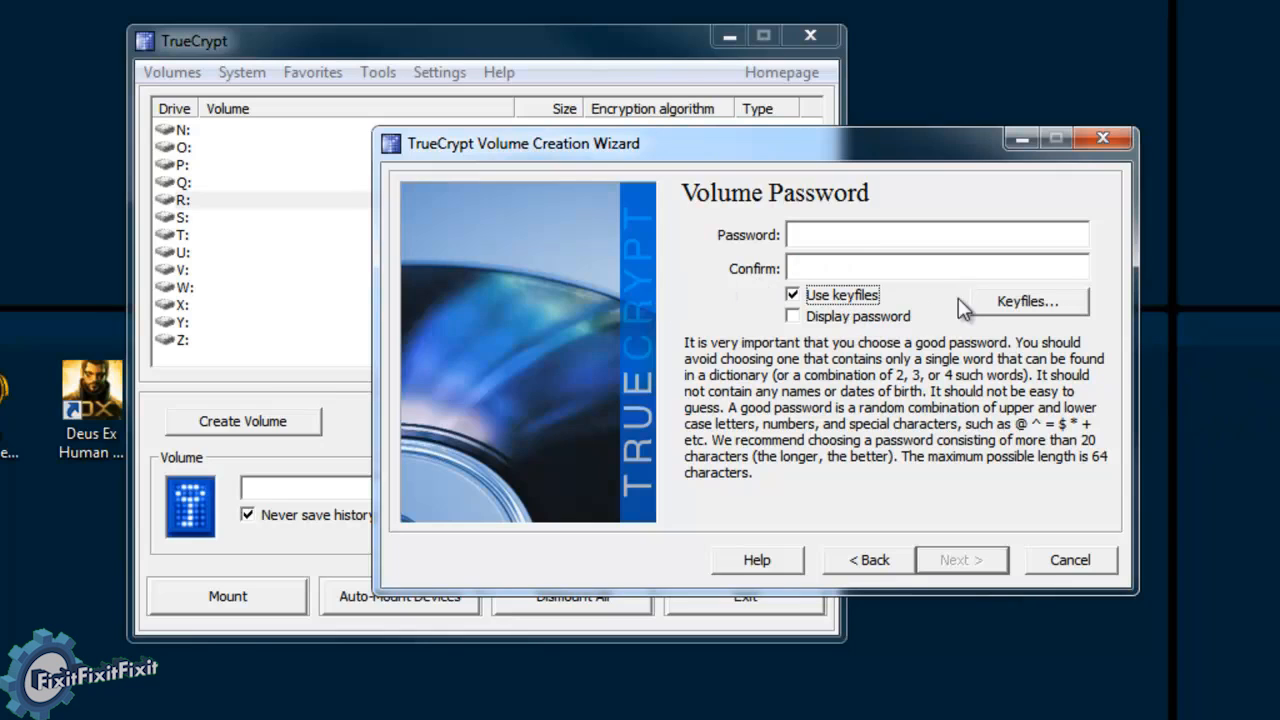
# Add noob.png and noobinc.png as keyfiles and confirm.
pyautogui.click(1026, 301)
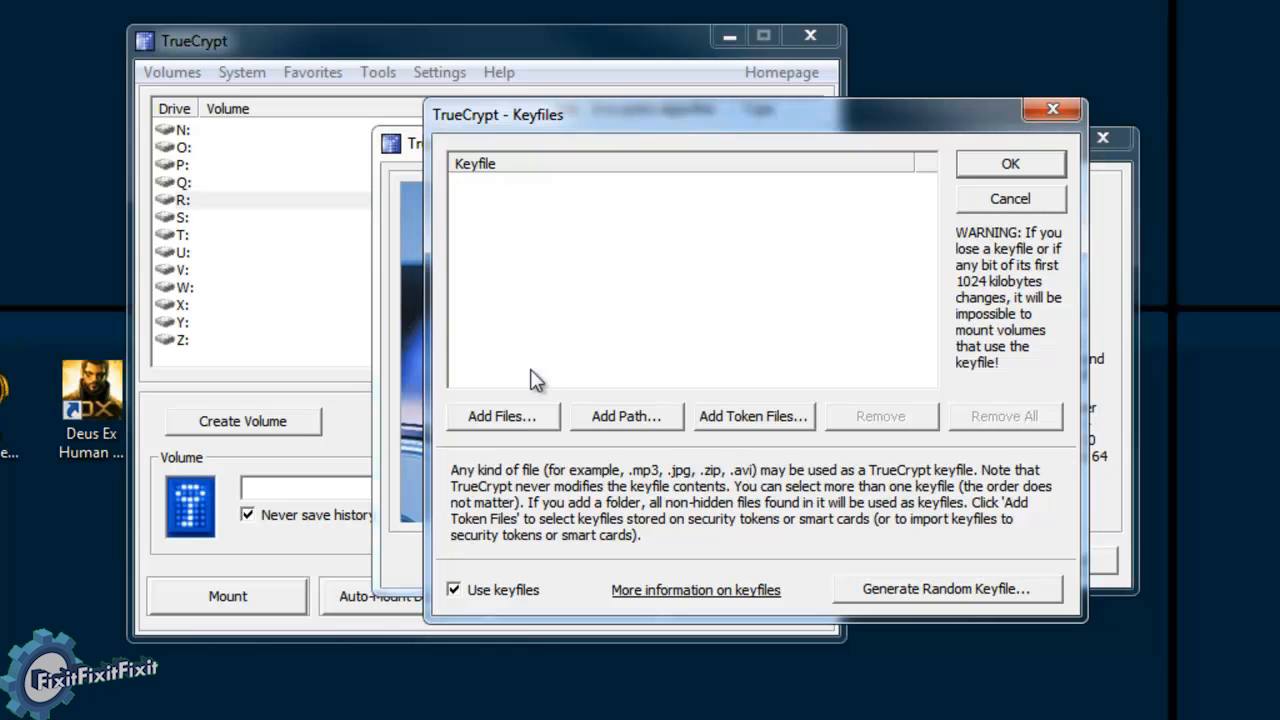
pyautogui.click(502, 416)
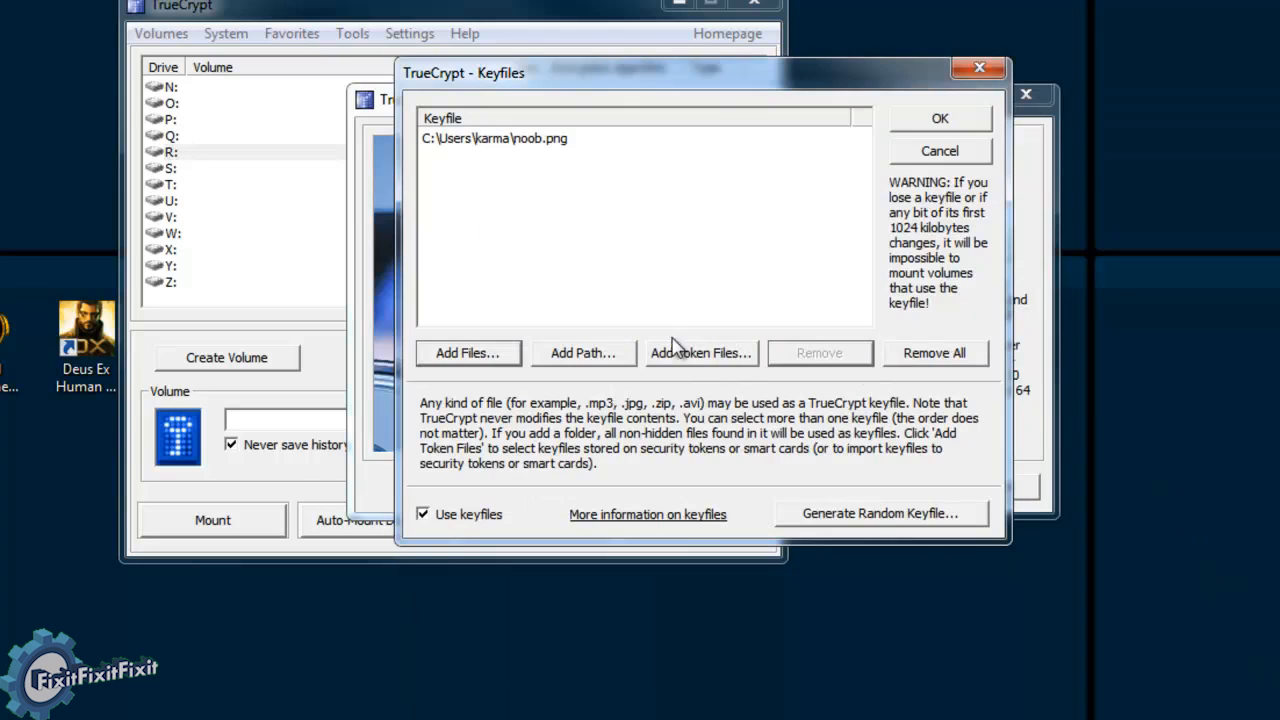
pyautogui.click(466, 352)
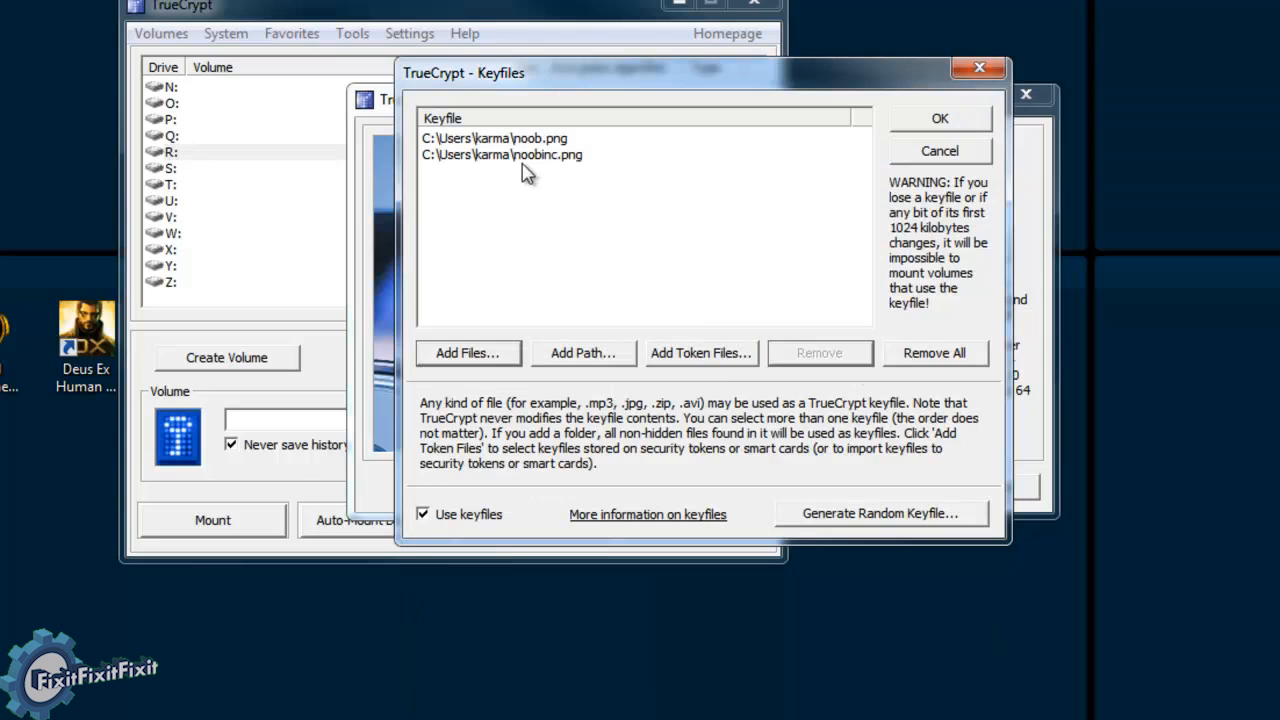
pyautogui.click(937, 118)
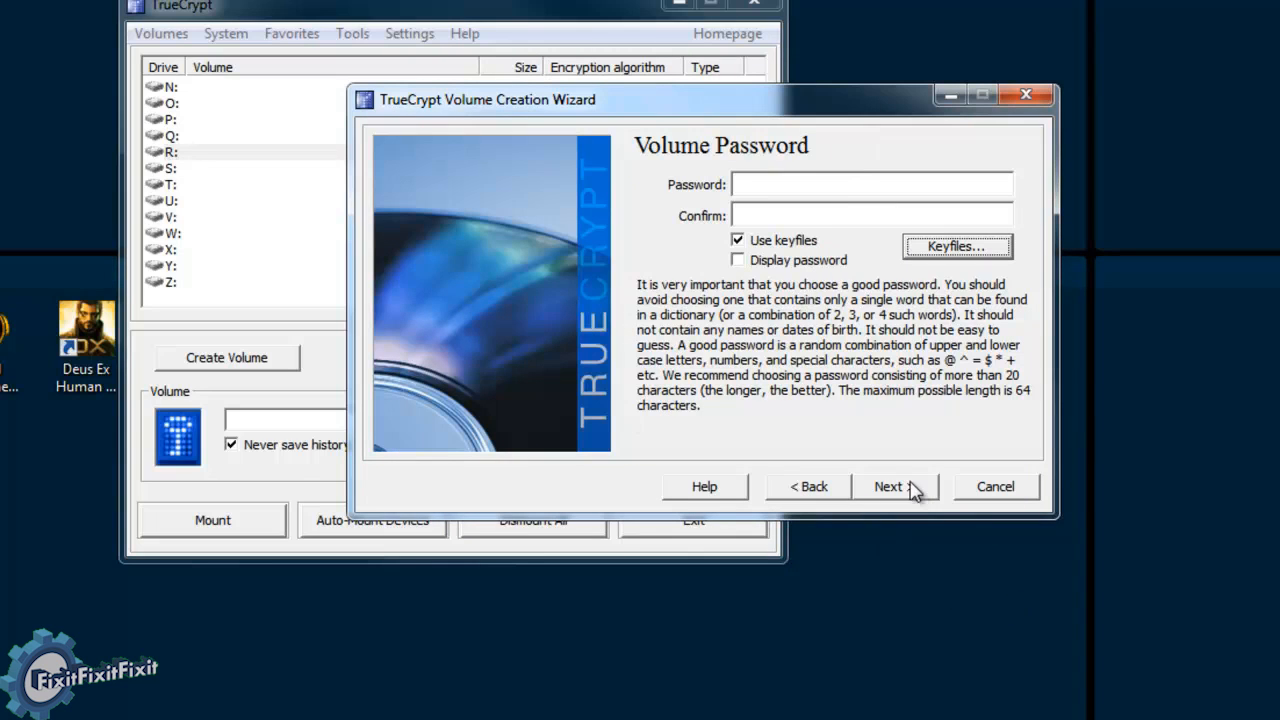
# Format the 2 GB container as NTFS and acknowledge its creation.
pyautogui.click(890, 486)
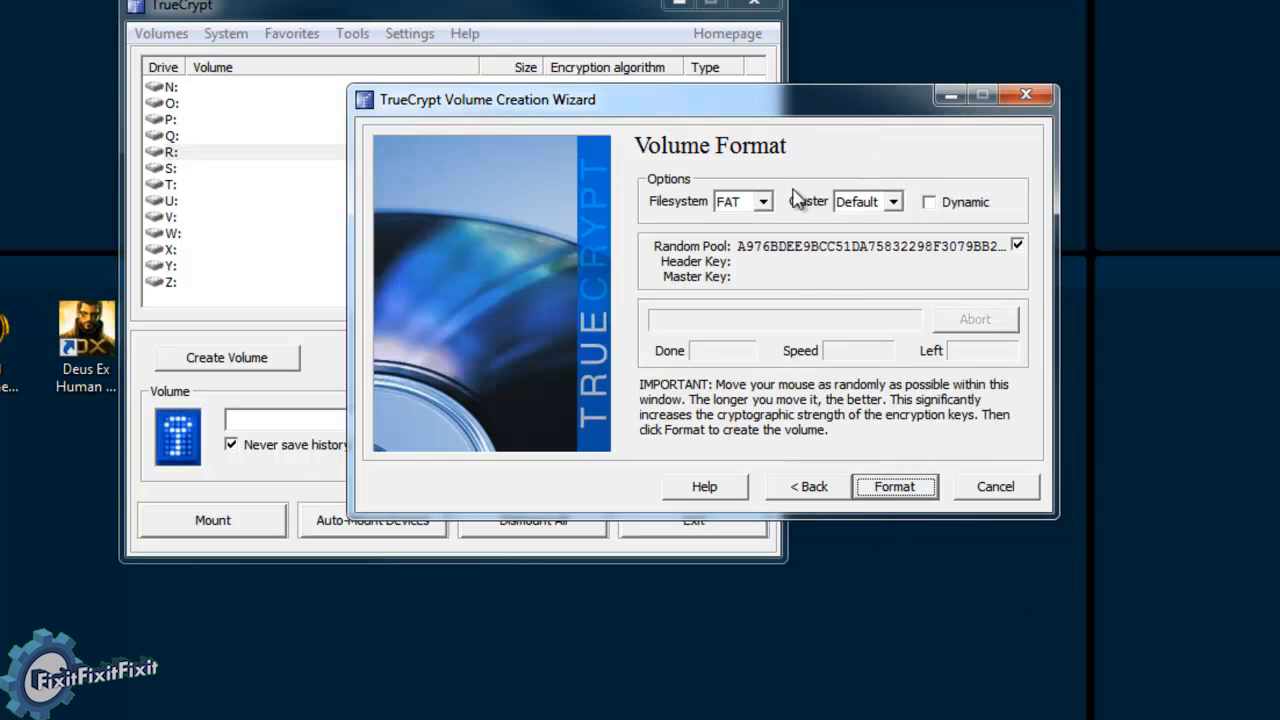
pyautogui.click(733, 201)
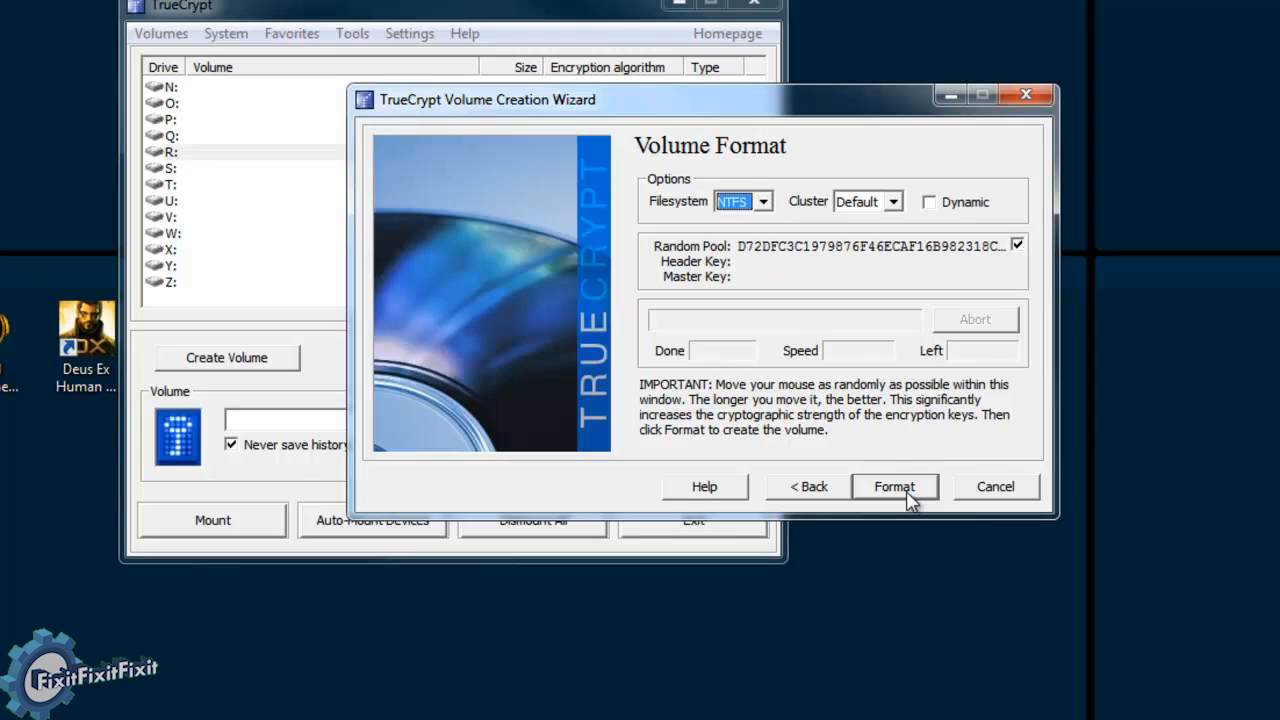
pyautogui.click(894, 486)
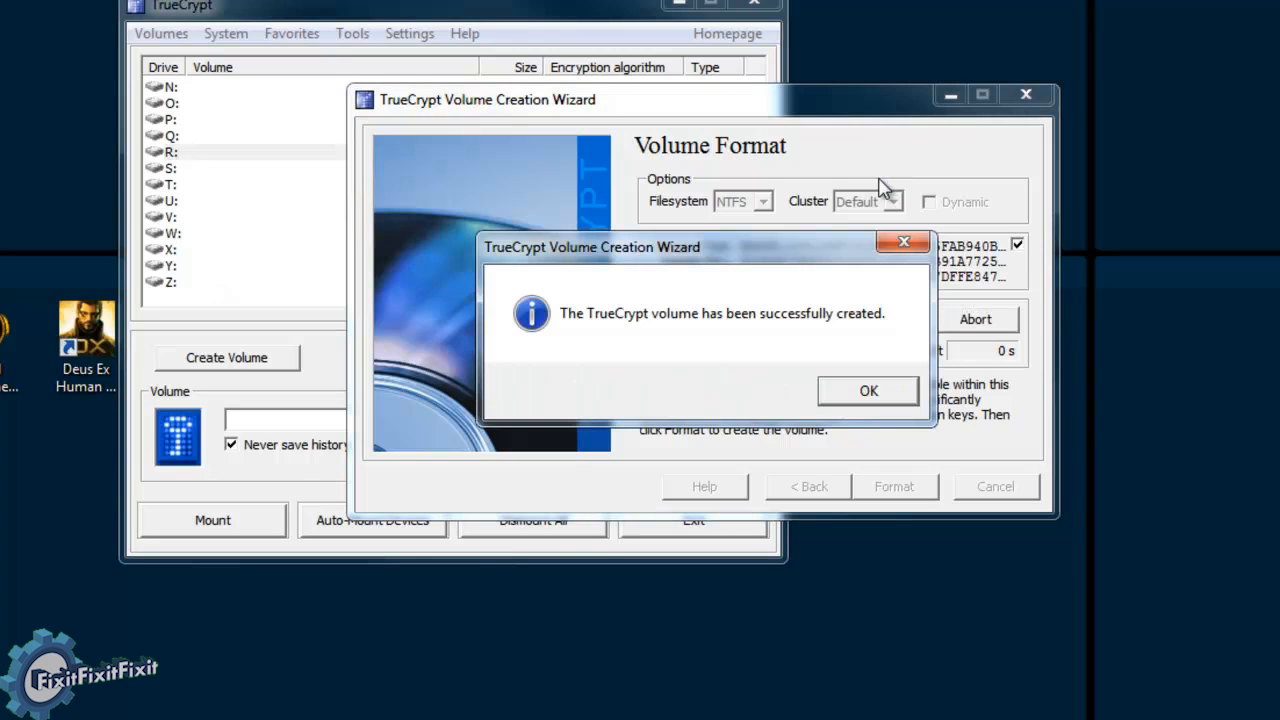
pyautogui.click(868, 390)
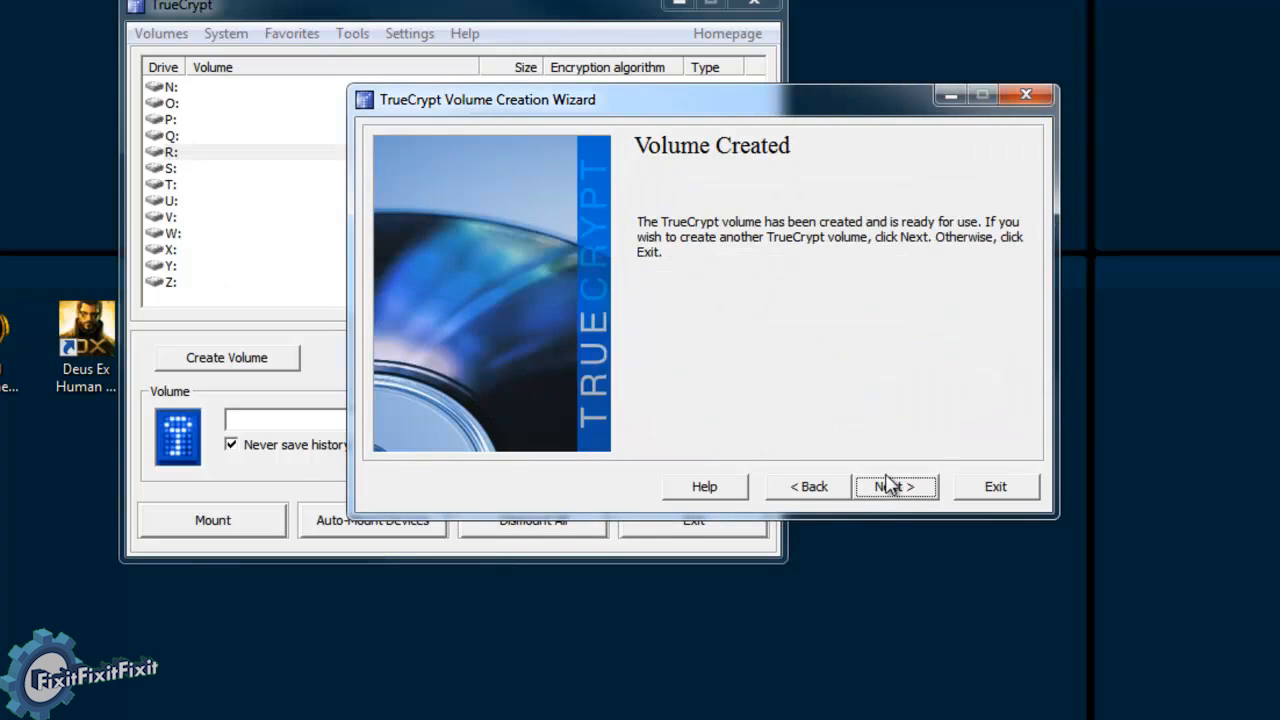
pyautogui.click(893, 486)
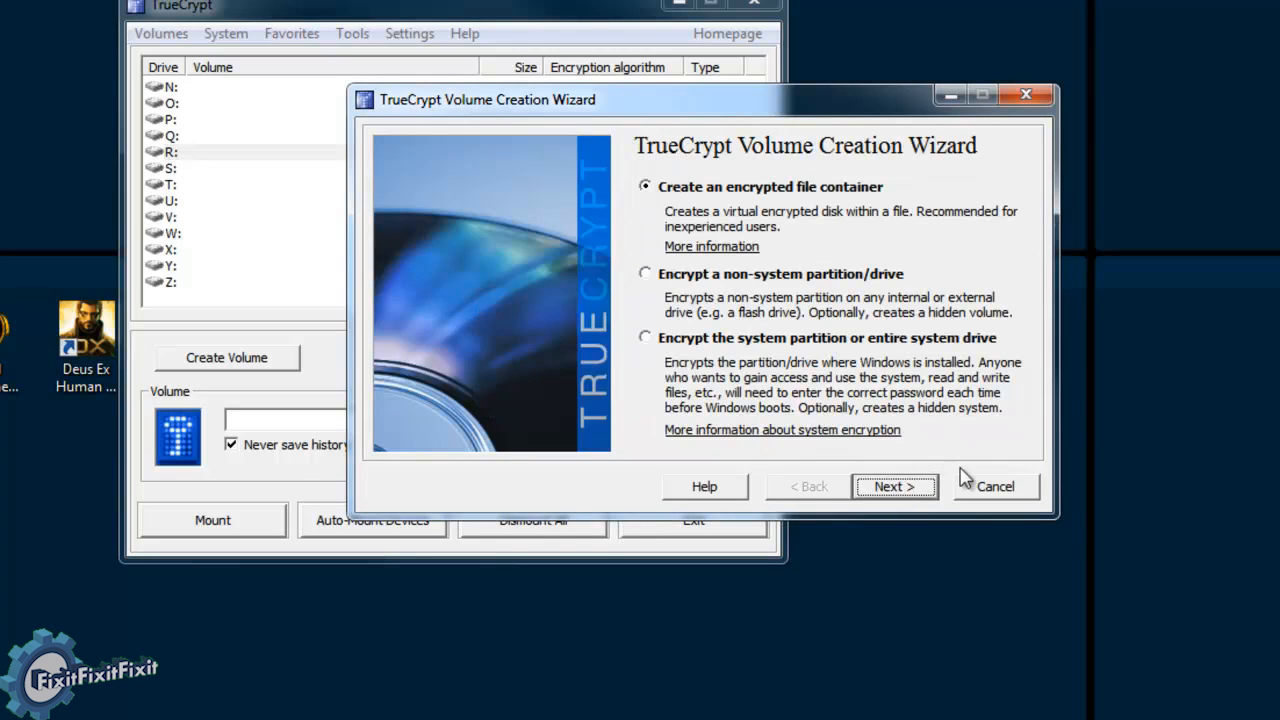
# Close the wizard and open D:\safestuff\mysafe with TrueCrypt from Explorer.
pyautogui.click(995, 486)
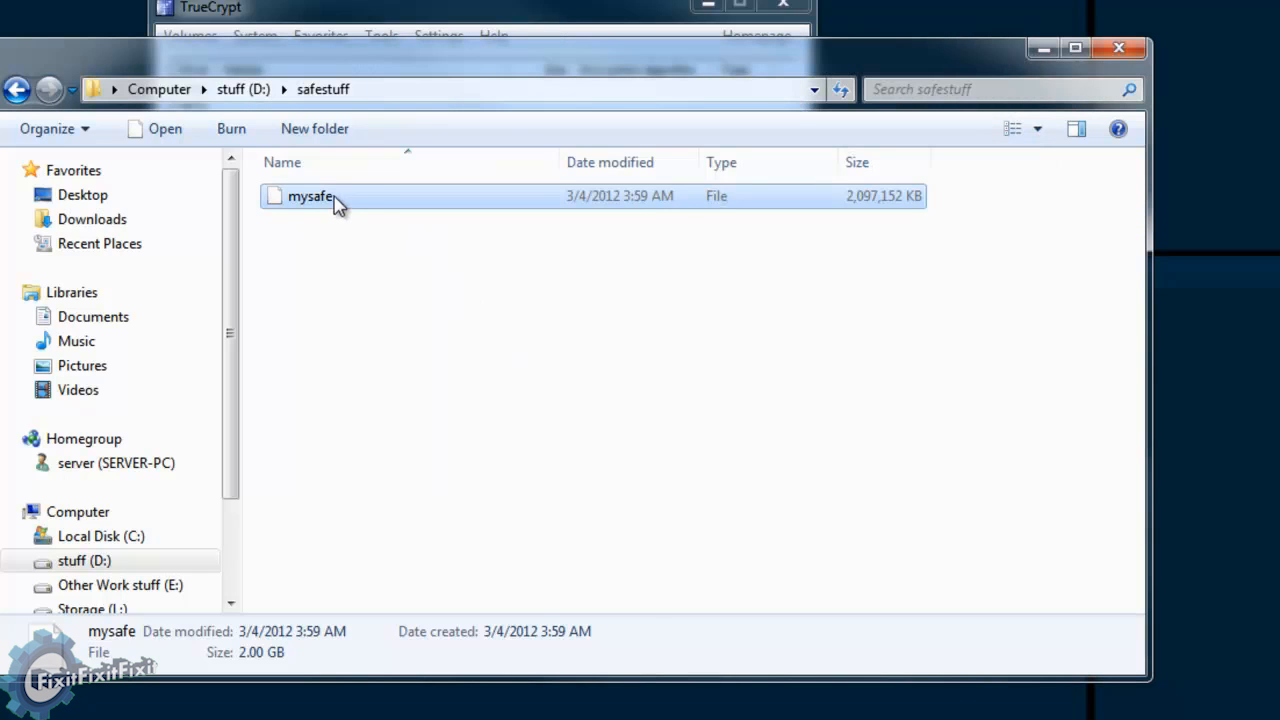
pyautogui.rightClick(310, 196)
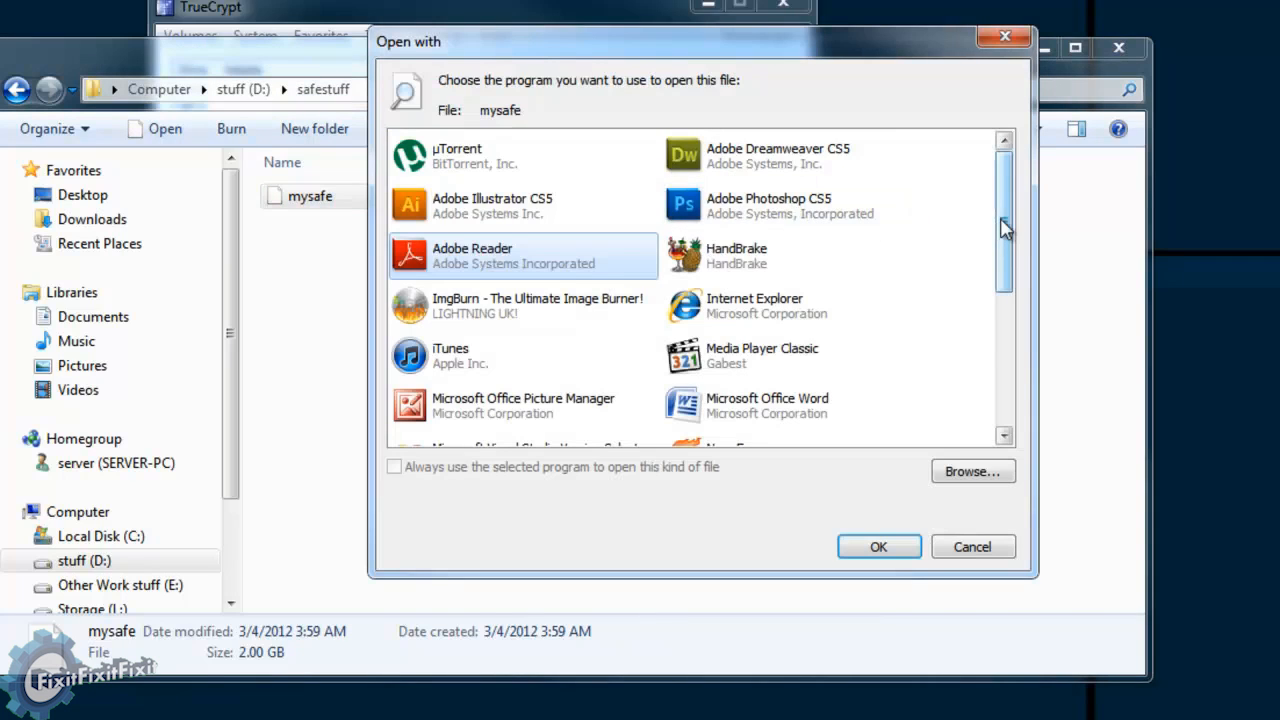
pyautogui.scroll(-3)
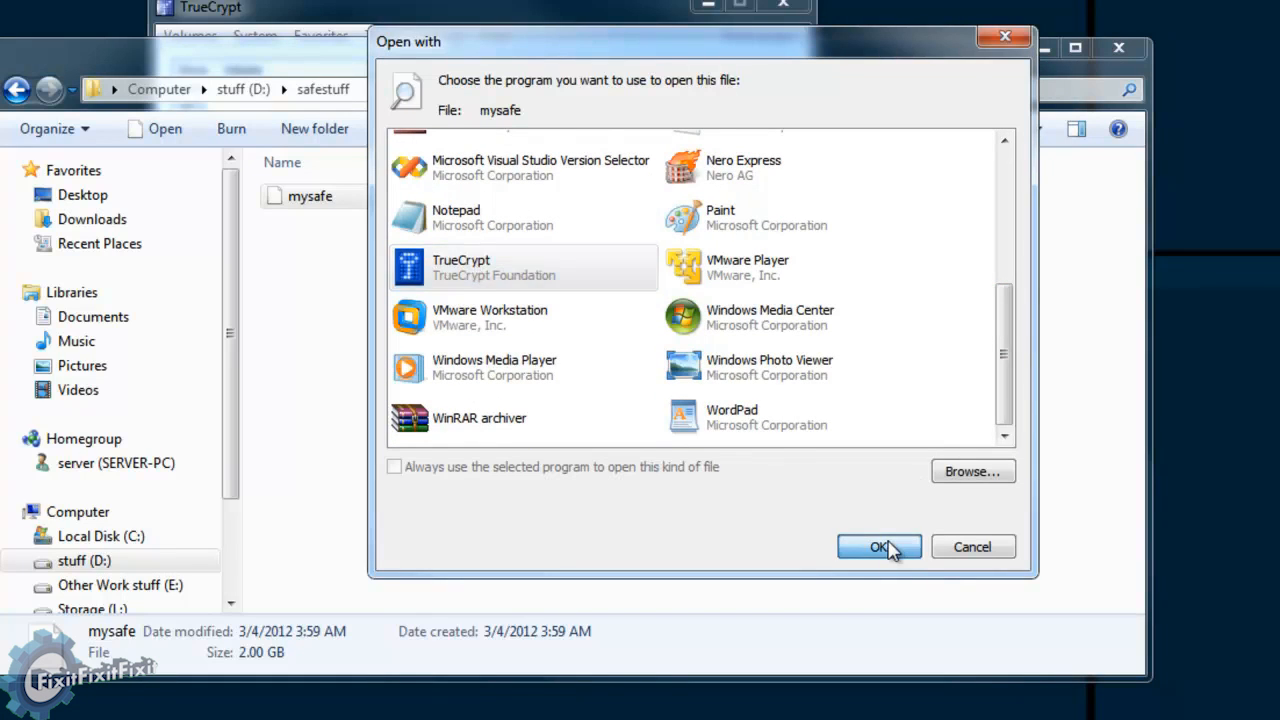
pyautogui.click(879, 546)
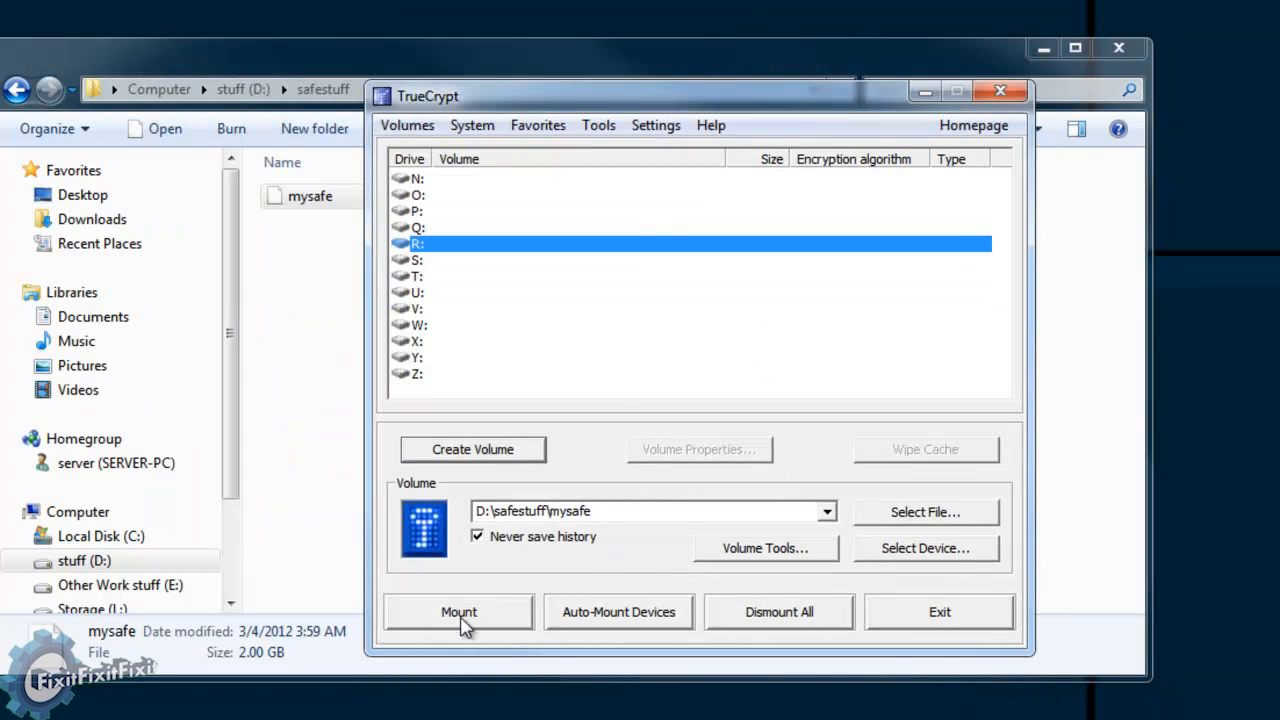
# Mount mysafe as drive R: with its password and two keyfiles.
pyautogui.click(458, 611)
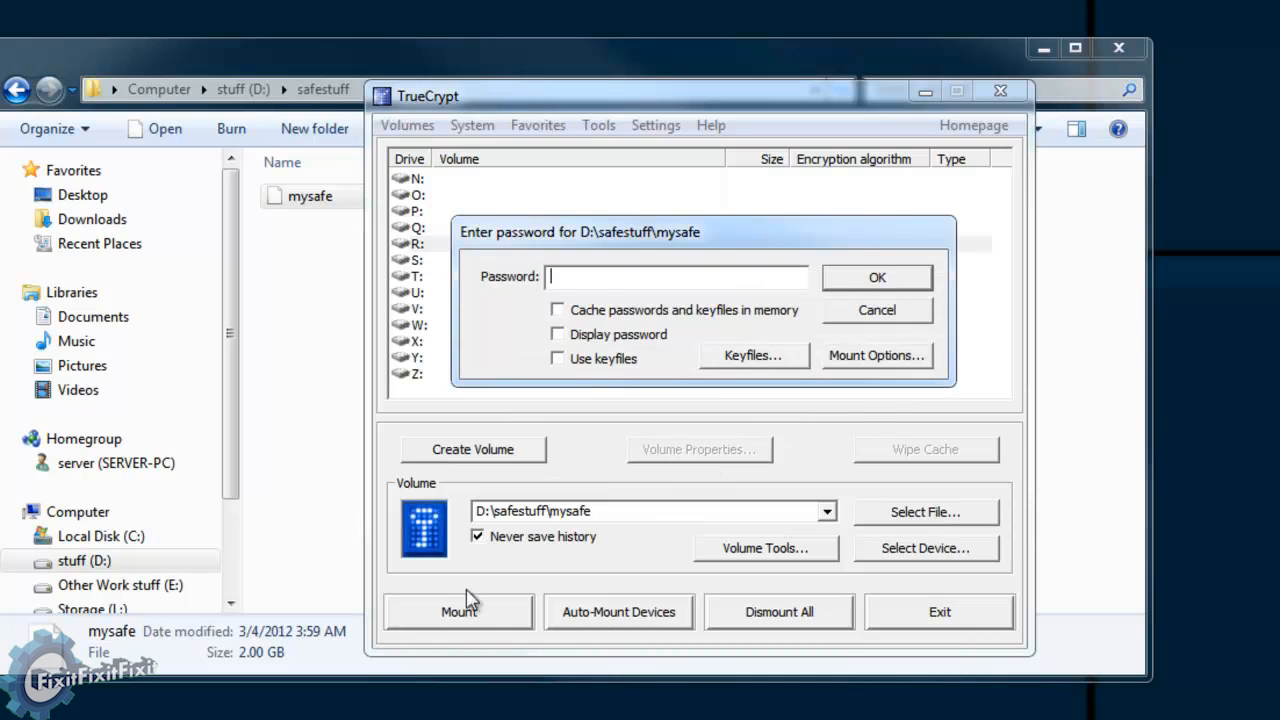
pyautogui.write('*****')
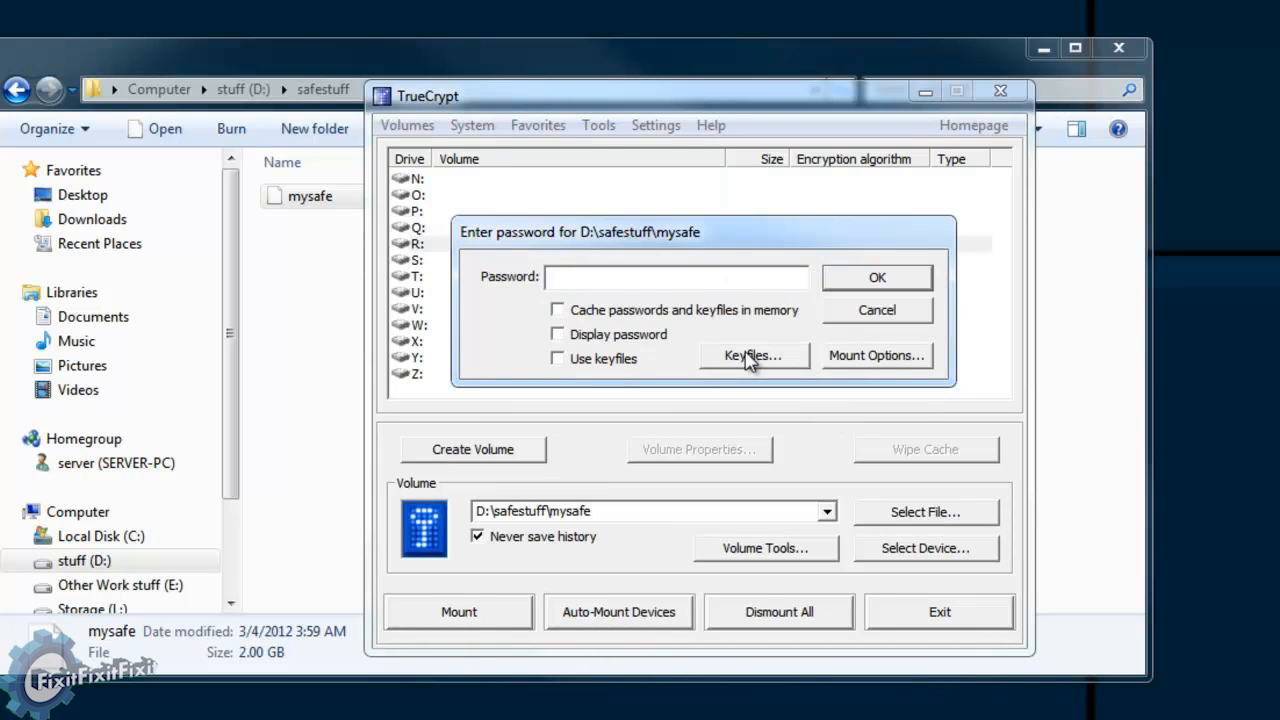
pyautogui.moveTo(735, 372)
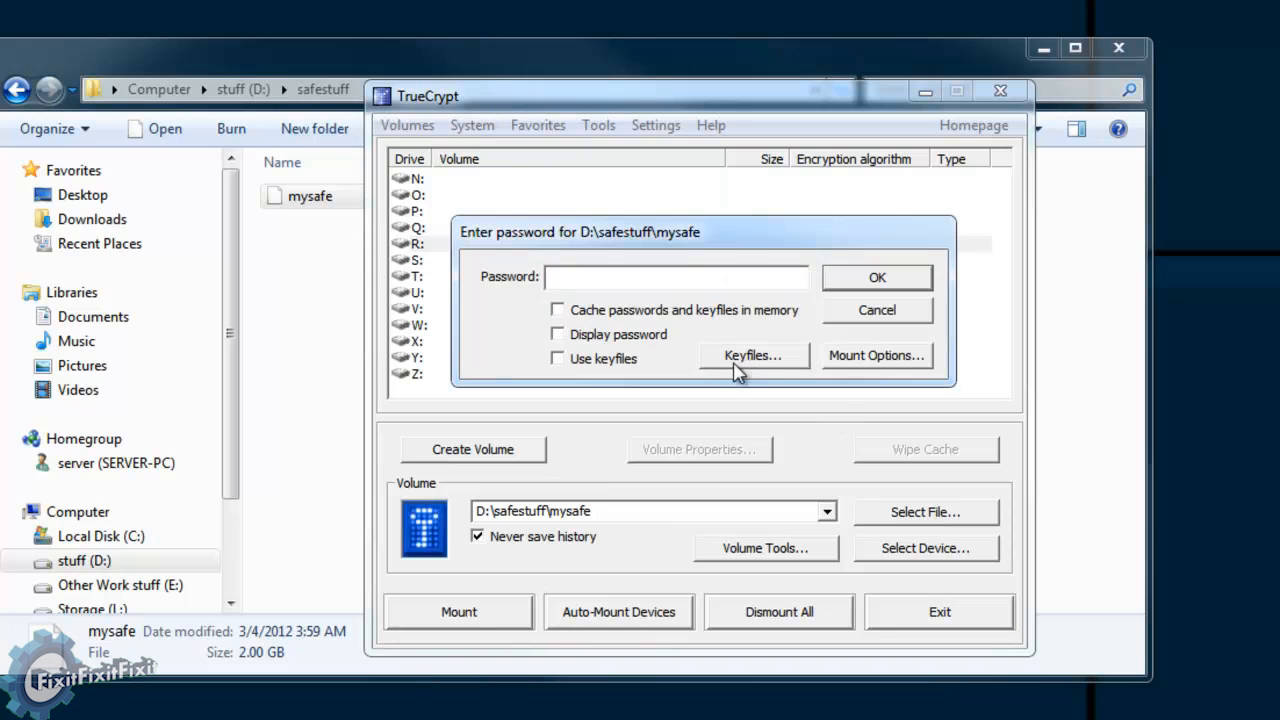
pyautogui.click(752, 355)
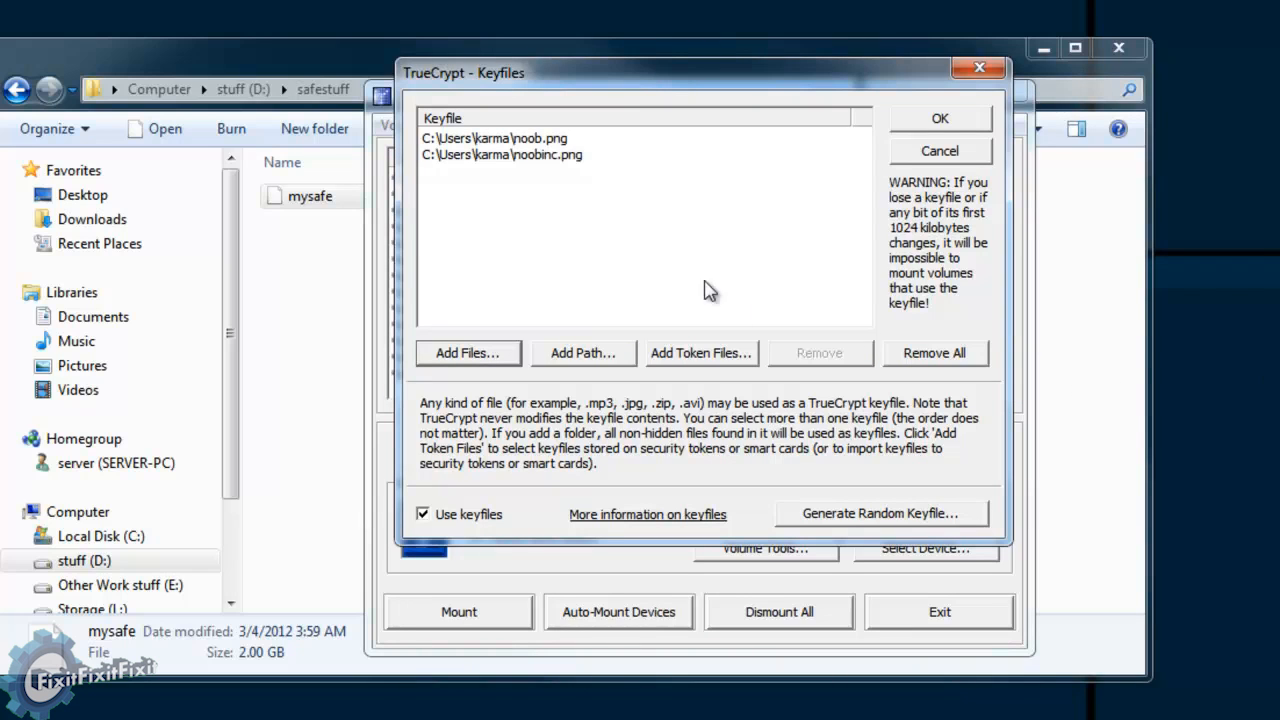
pyautogui.click(938, 118)
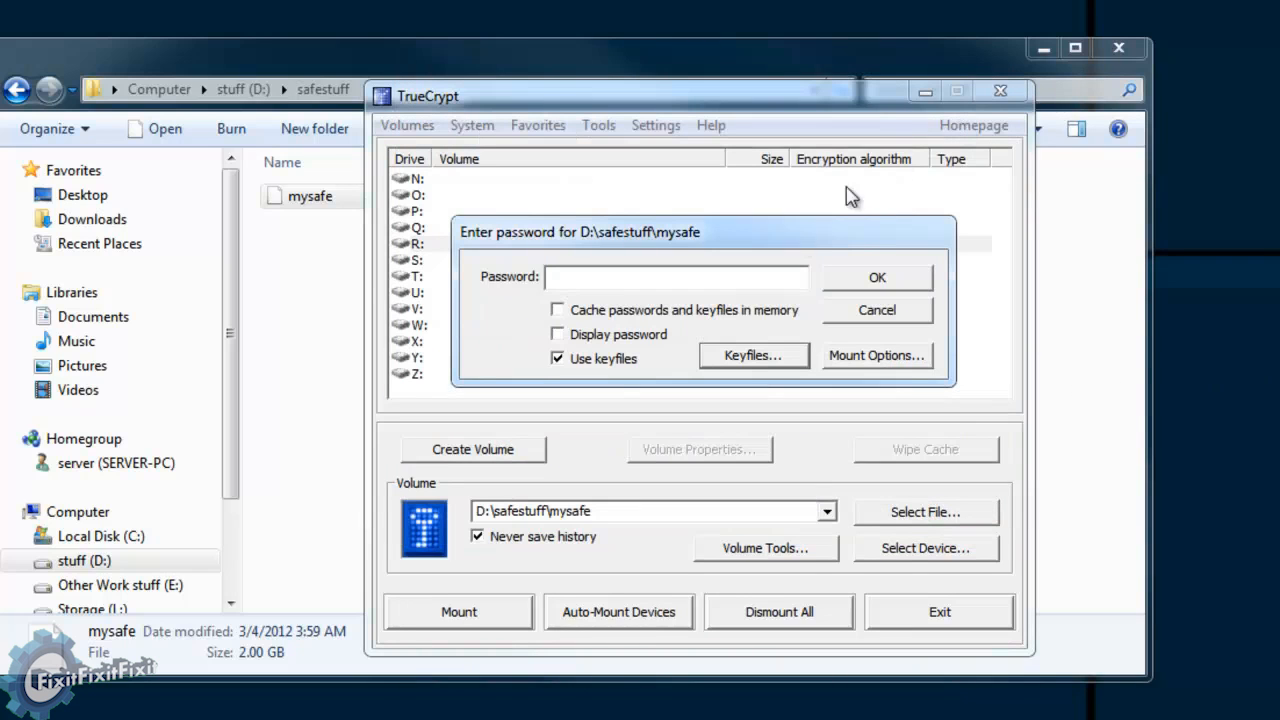
pyautogui.click(876, 277)
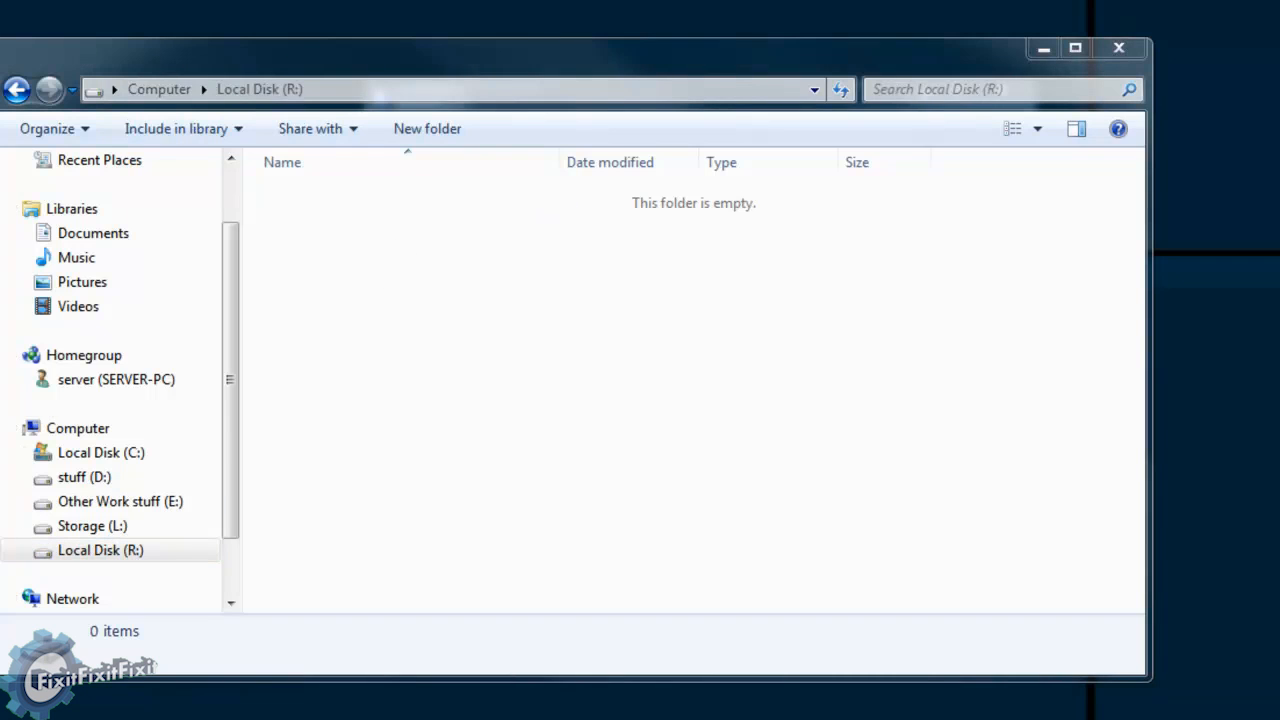
# Paste the 75 MB AVI video onto drive R:, then dismount R: in TrueCrypt.
pyautogui.rightClick(570, 360)
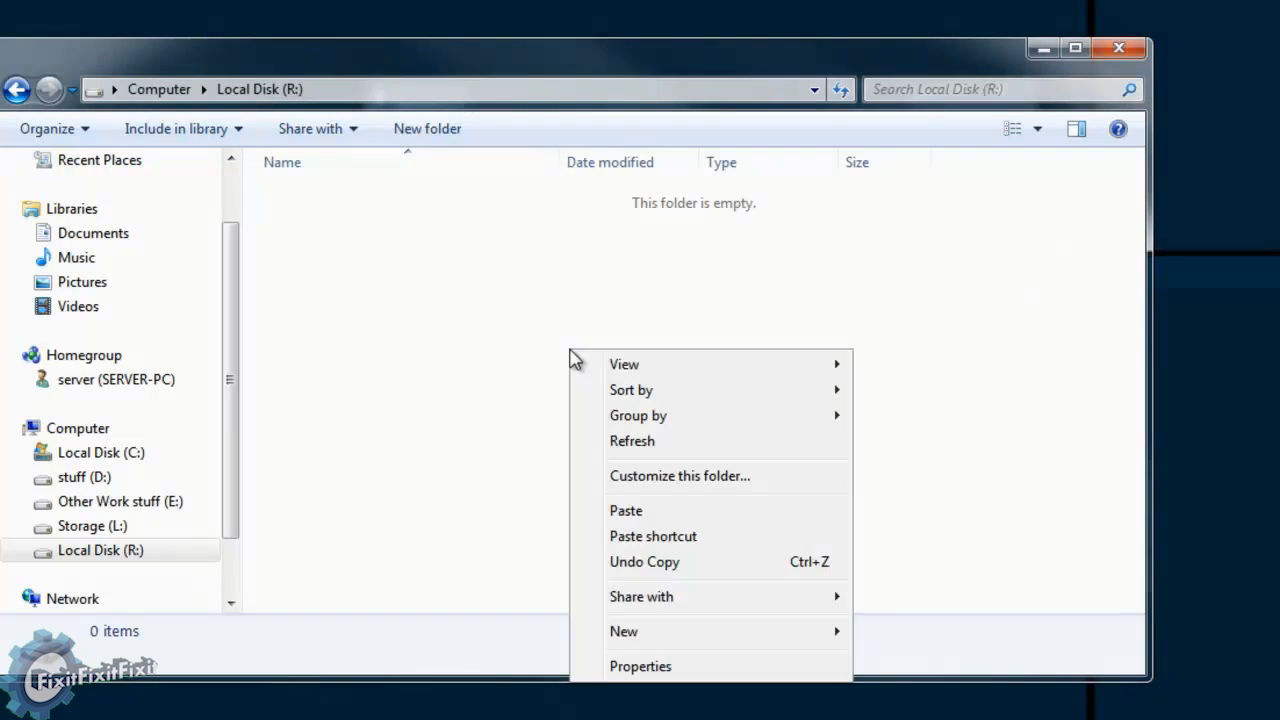
pyautogui.click(625, 510)
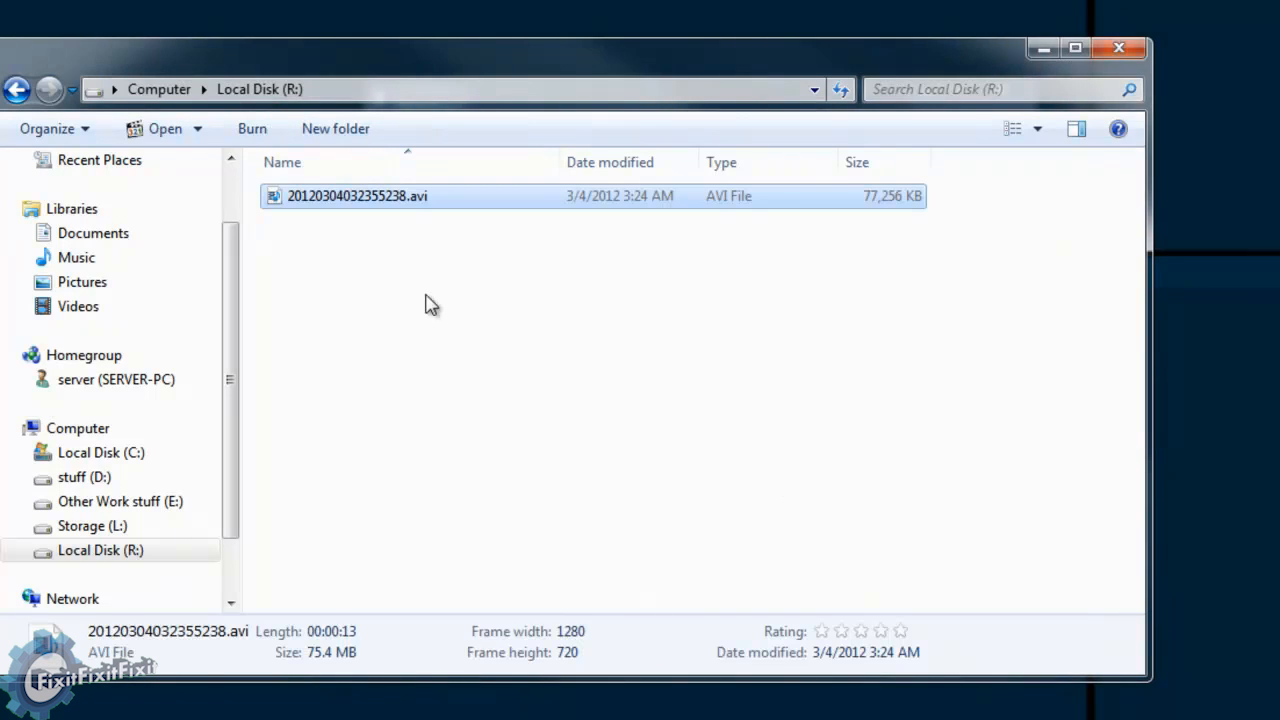
pyautogui.moveTo(825, 218)
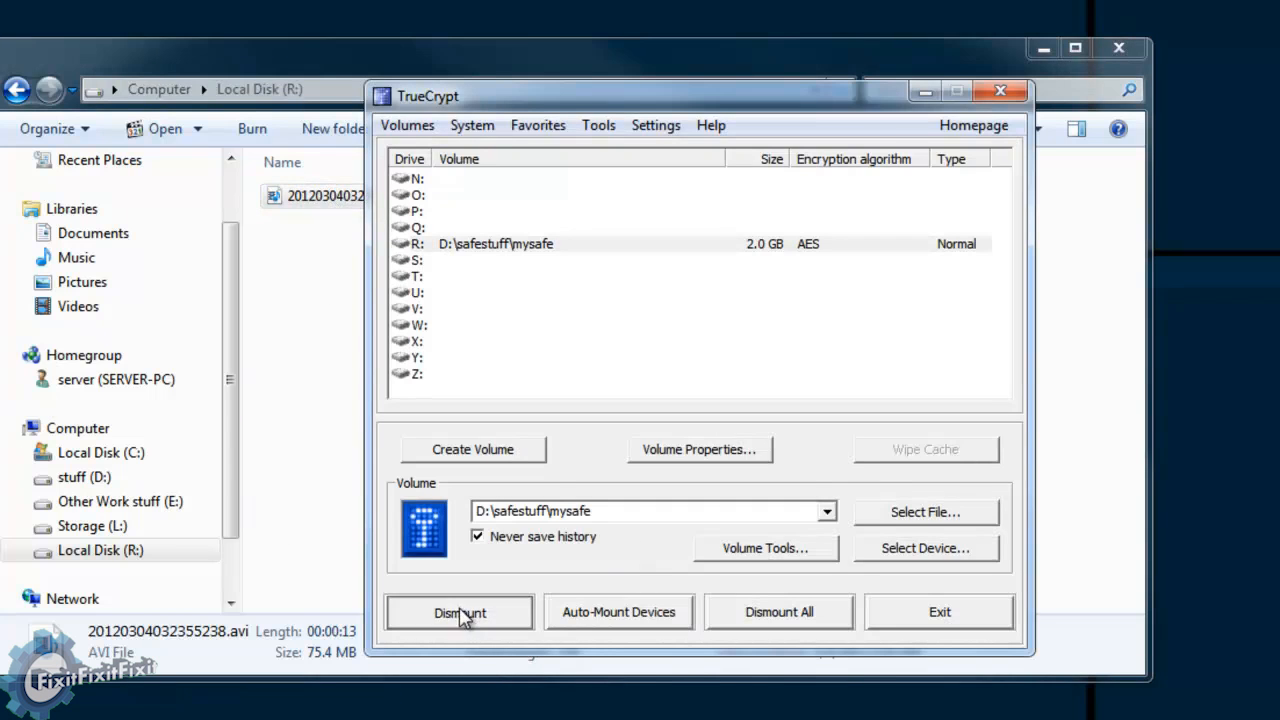
pyautogui.click(459, 611)
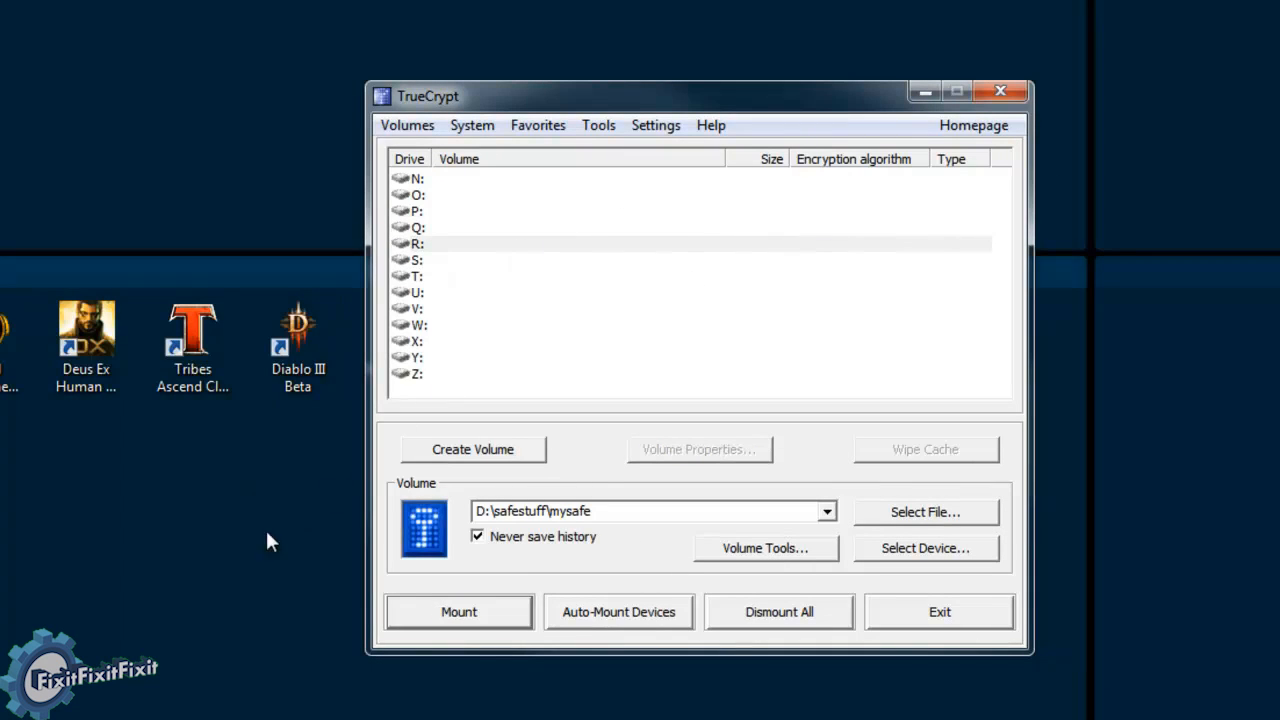
pyautogui.moveTo(630, 503)
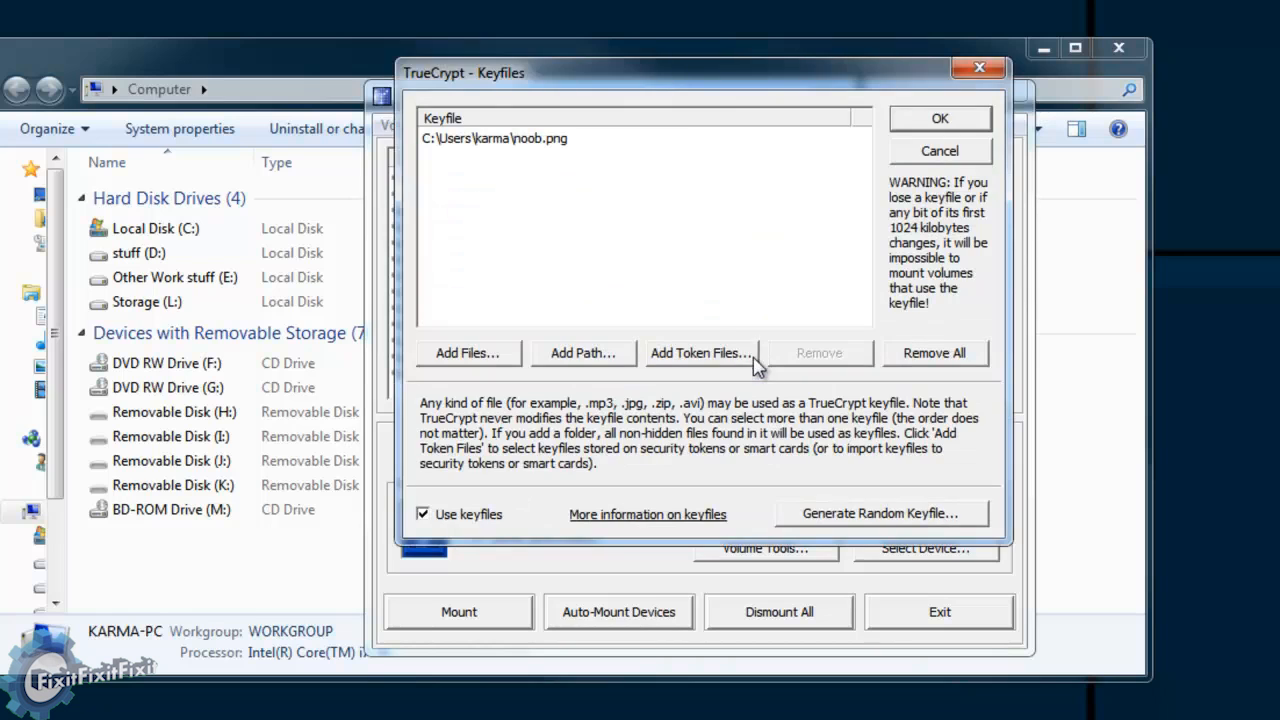
# Confirm keyfiles with noobinc.png added, cancel the password prompt, and restart keyfile selection for mysafe.
pyautogui.click(466, 352)
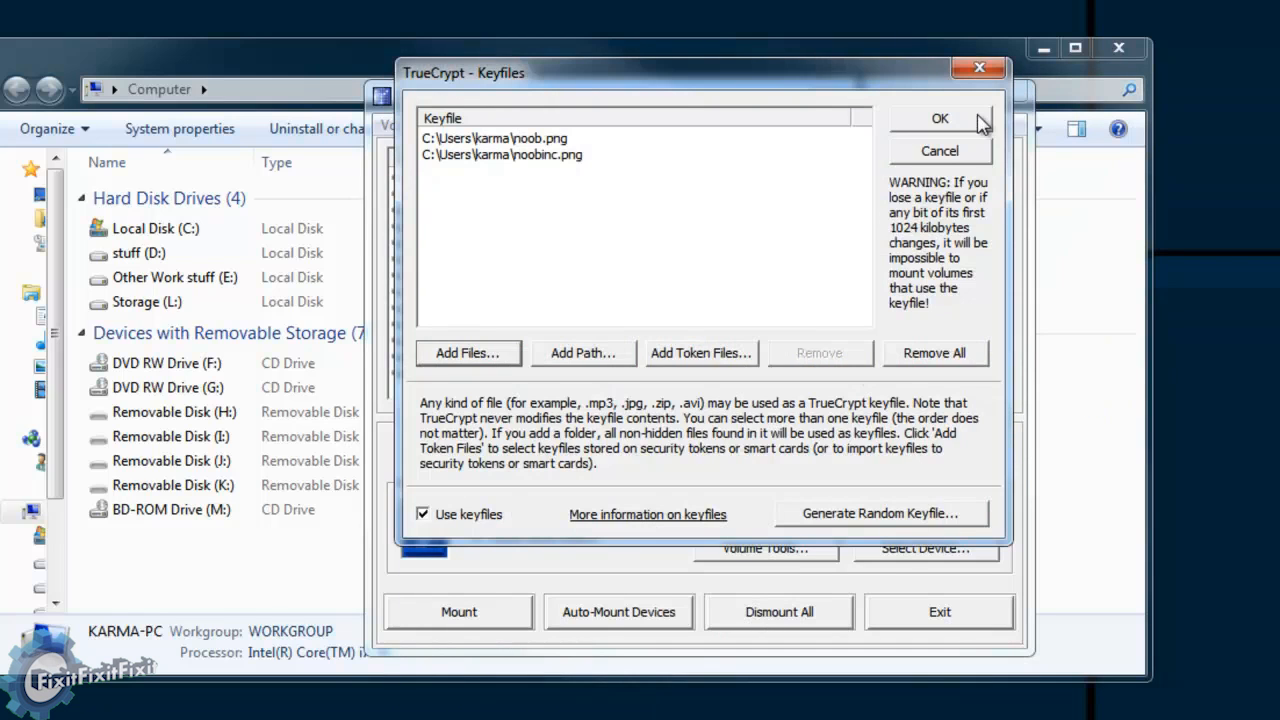
pyautogui.click(938, 118)
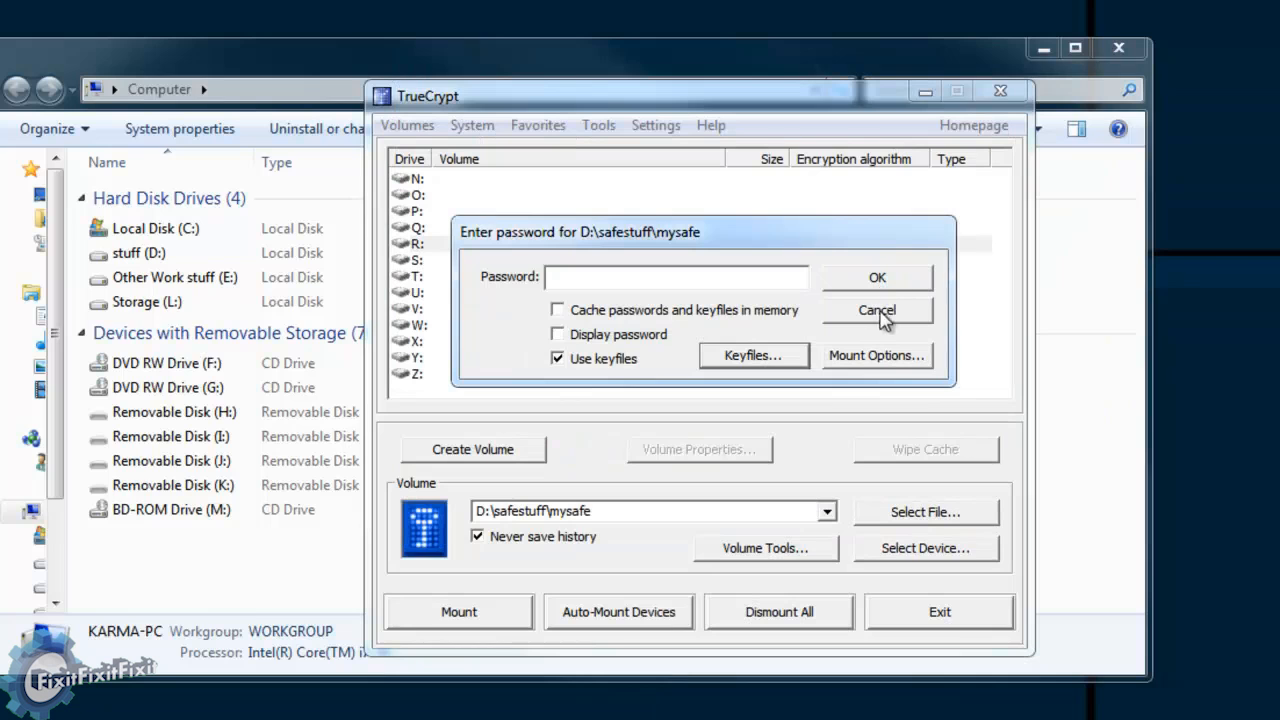
pyautogui.click(876, 277)
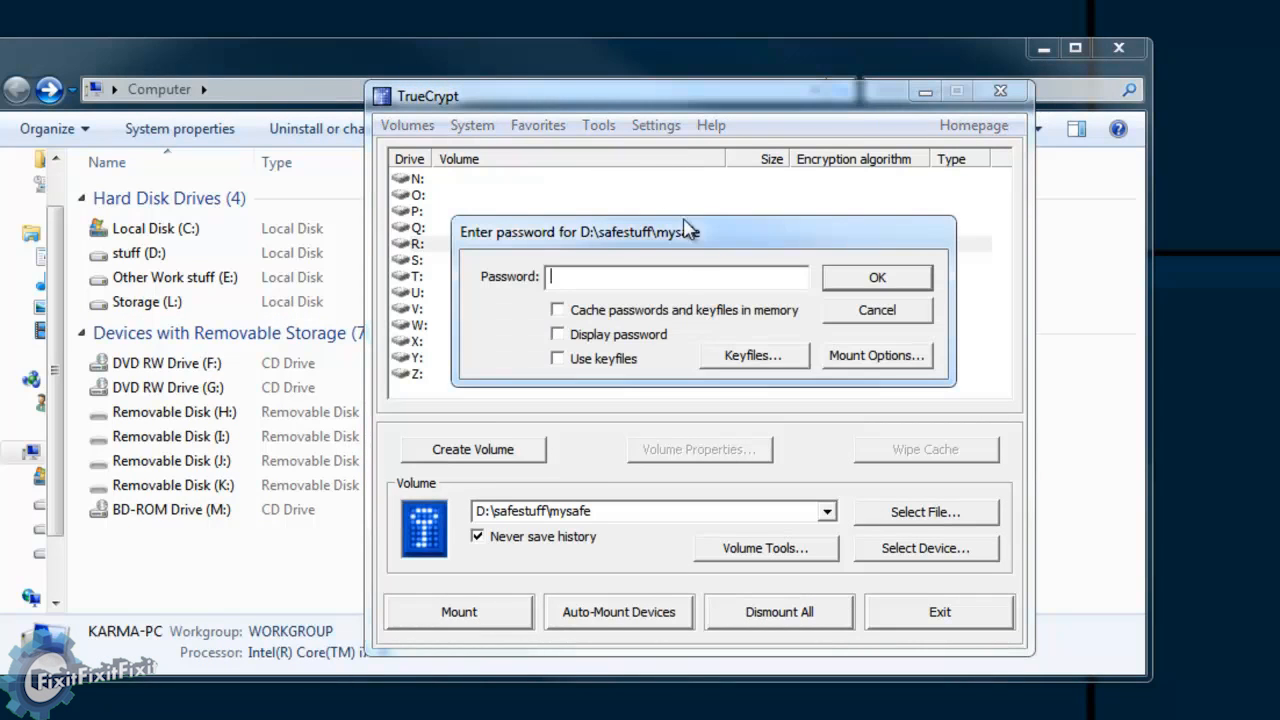
pyautogui.click(753, 355)
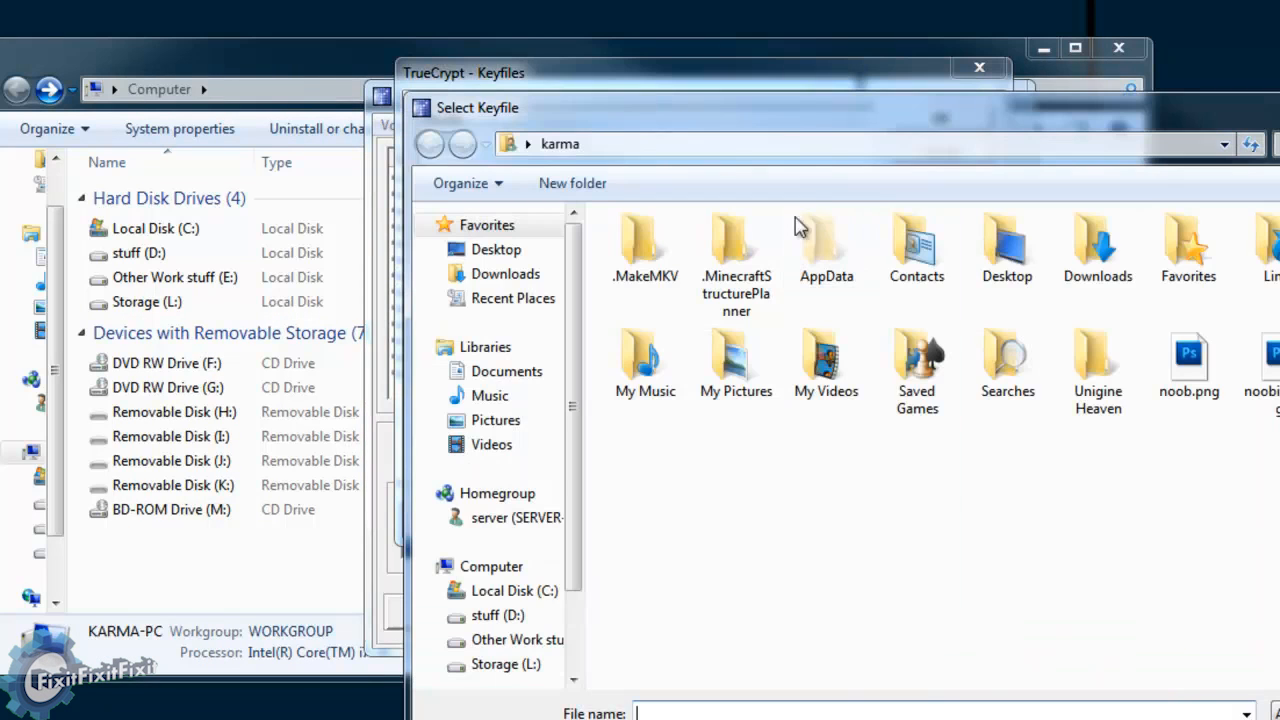